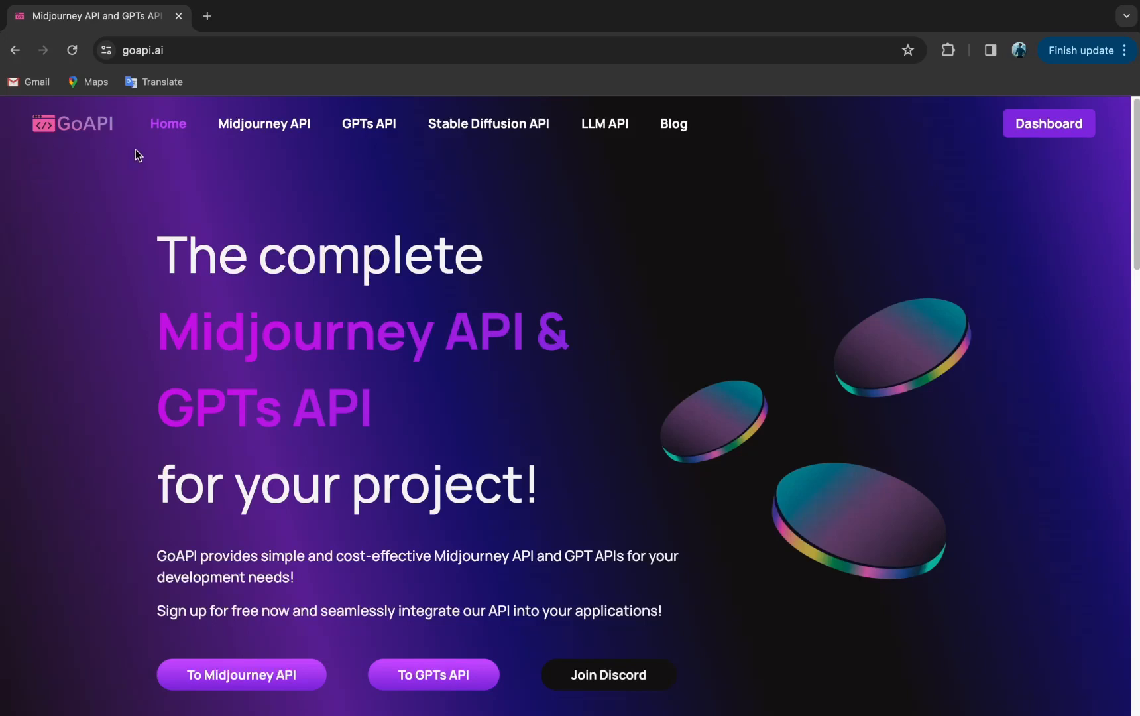
pyautogui.moveTo(127, 373)
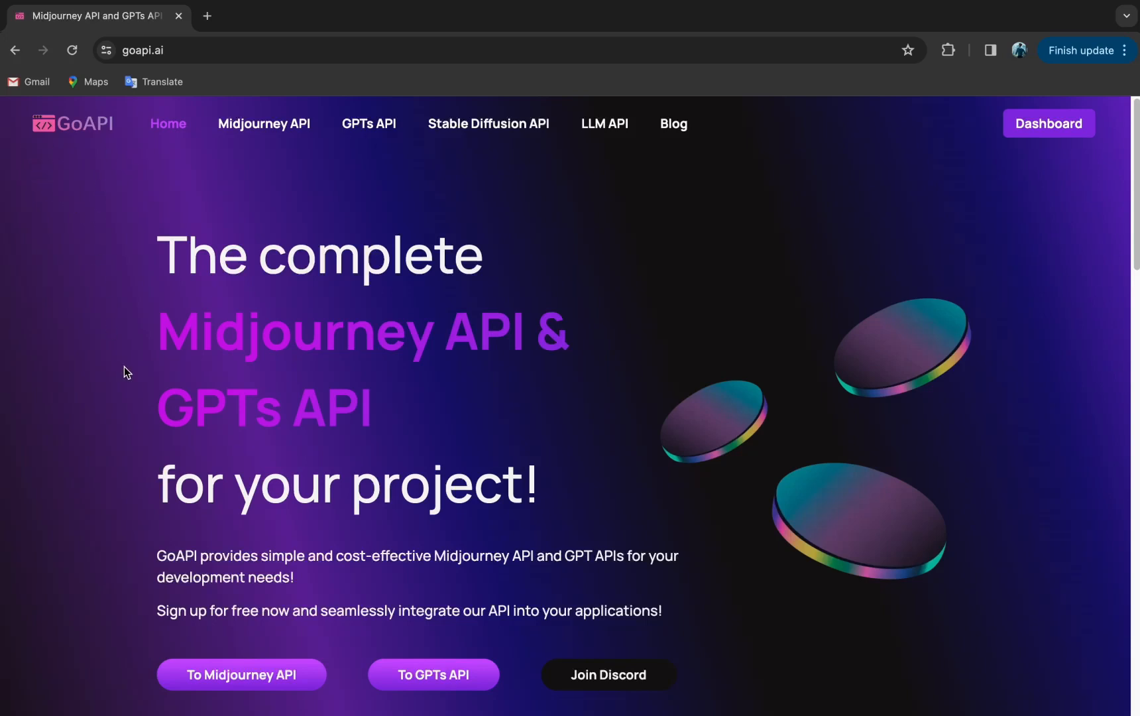
pyautogui.moveTo(134, 338)
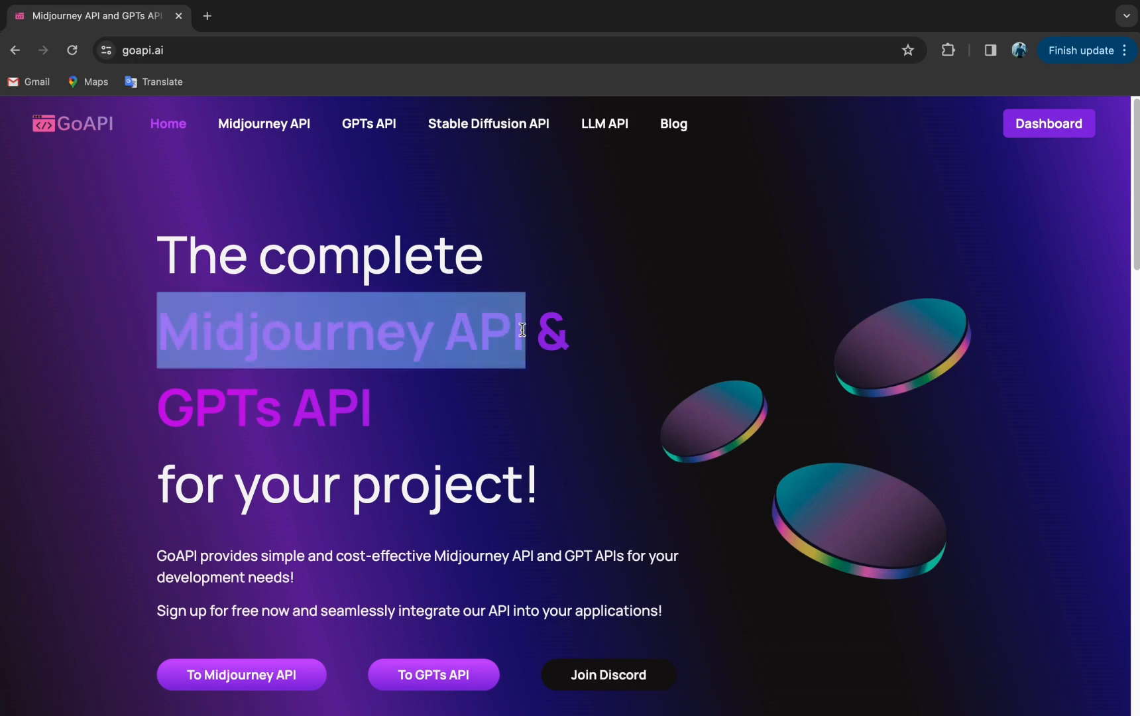
# Open the GoAPI Midjourney API product page and its V2 documentation.
pyautogui.click(558, 249)
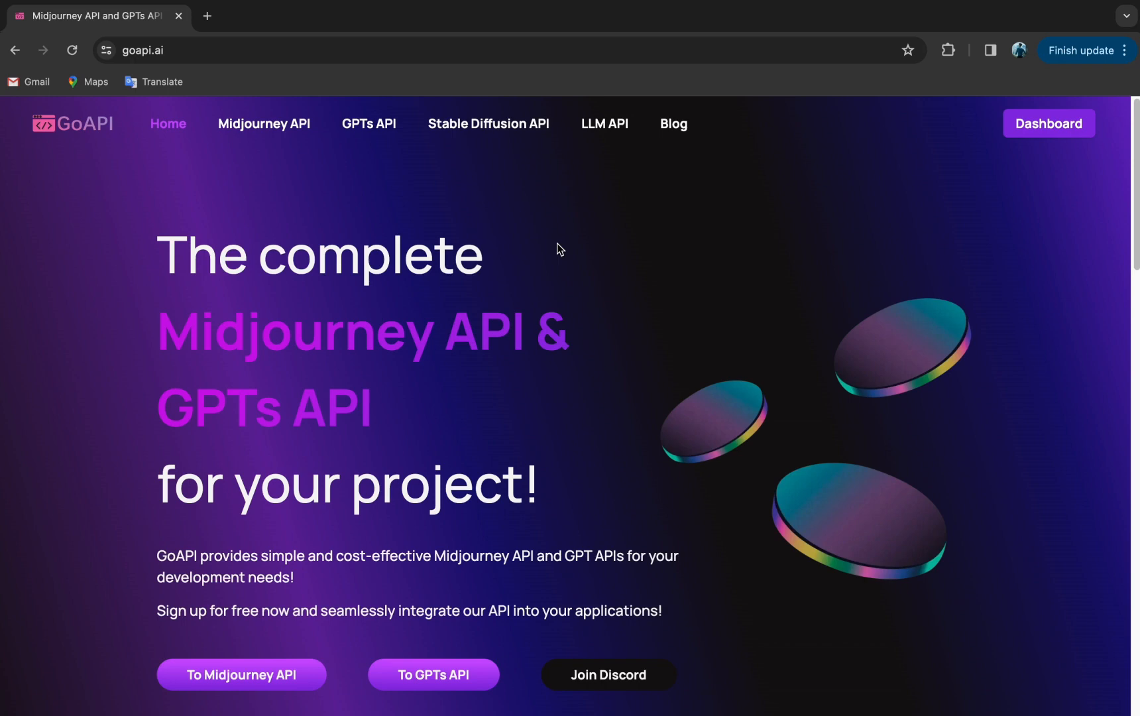
pyautogui.moveTo(275, 34)
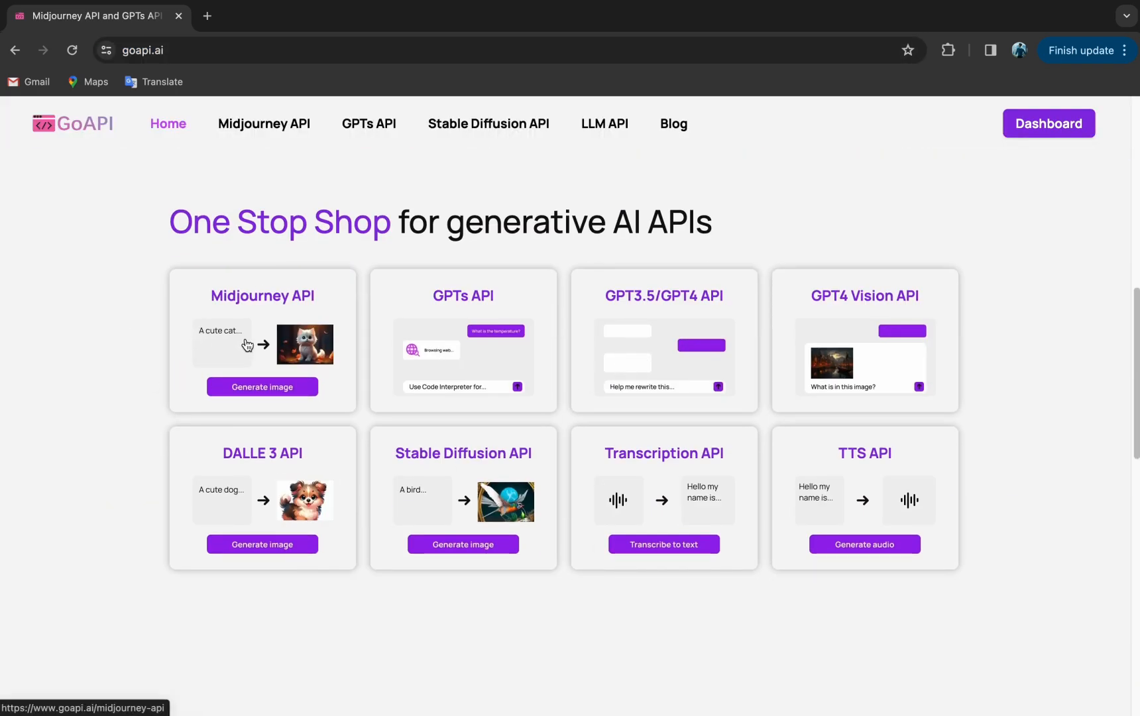
pyautogui.moveTo(479, 470)
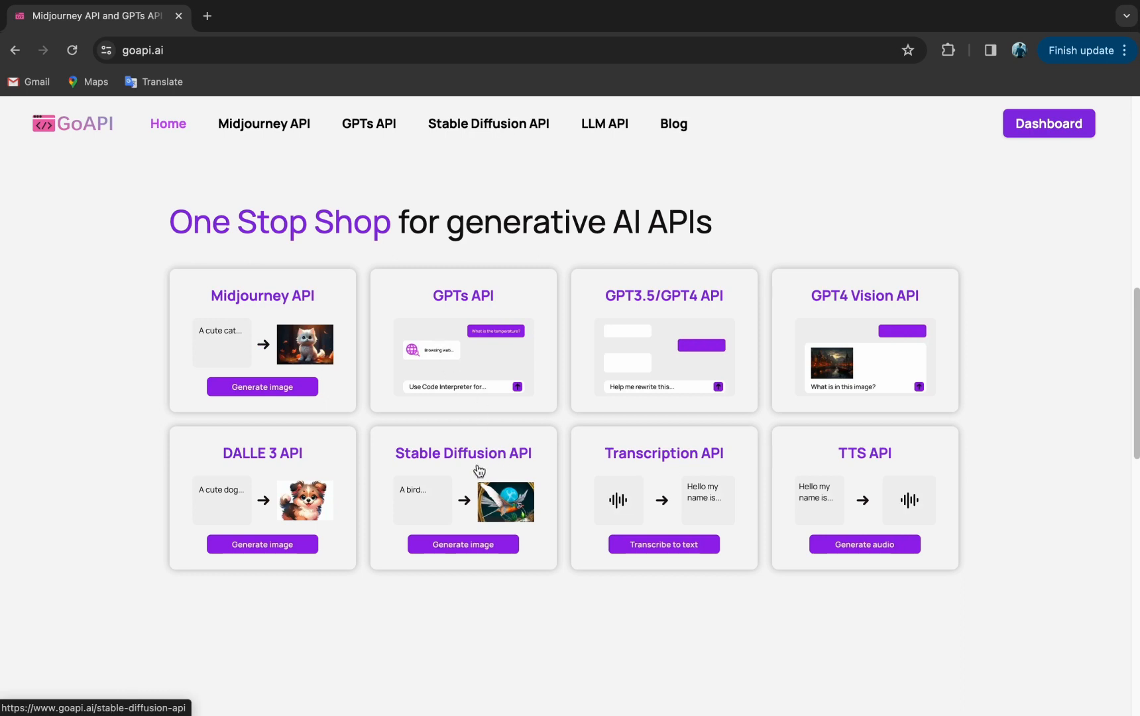
pyautogui.moveTo(896, 598)
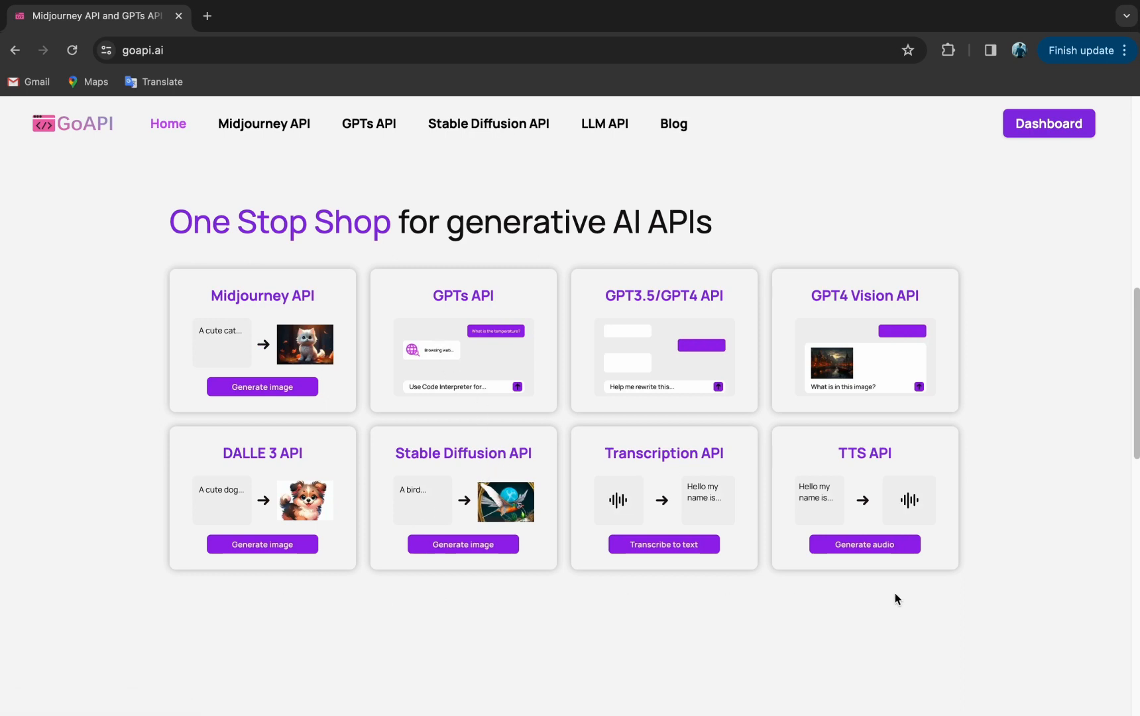
pyautogui.moveTo(312, 197)
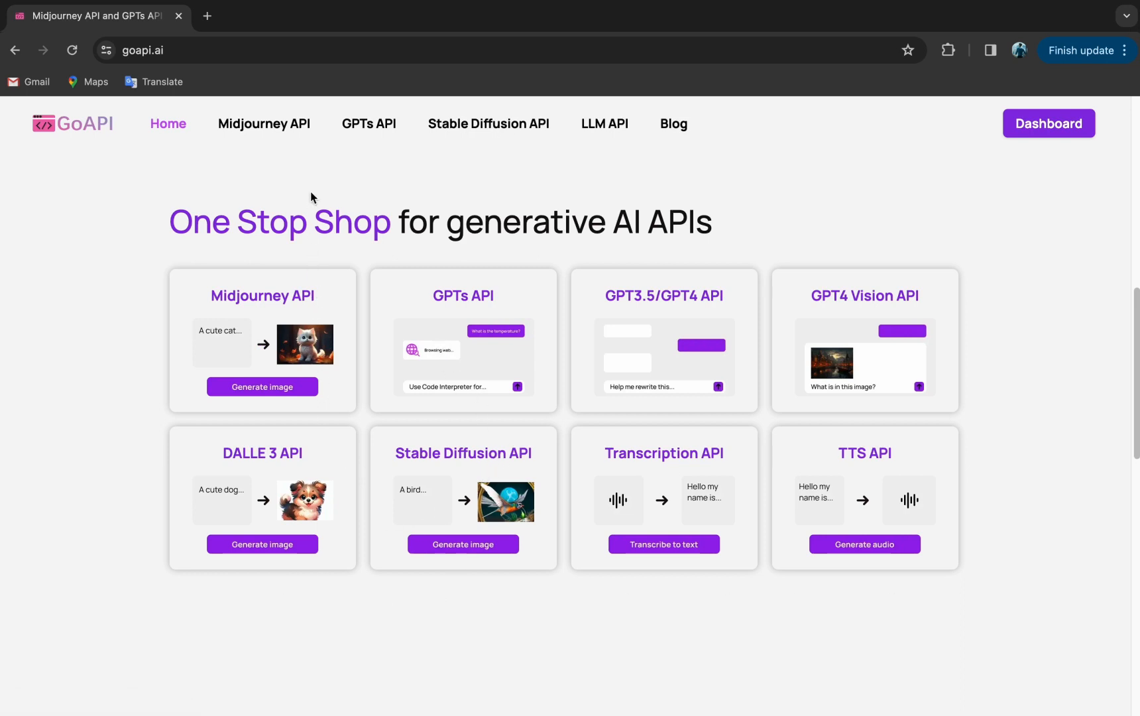
pyautogui.click(263, 124)
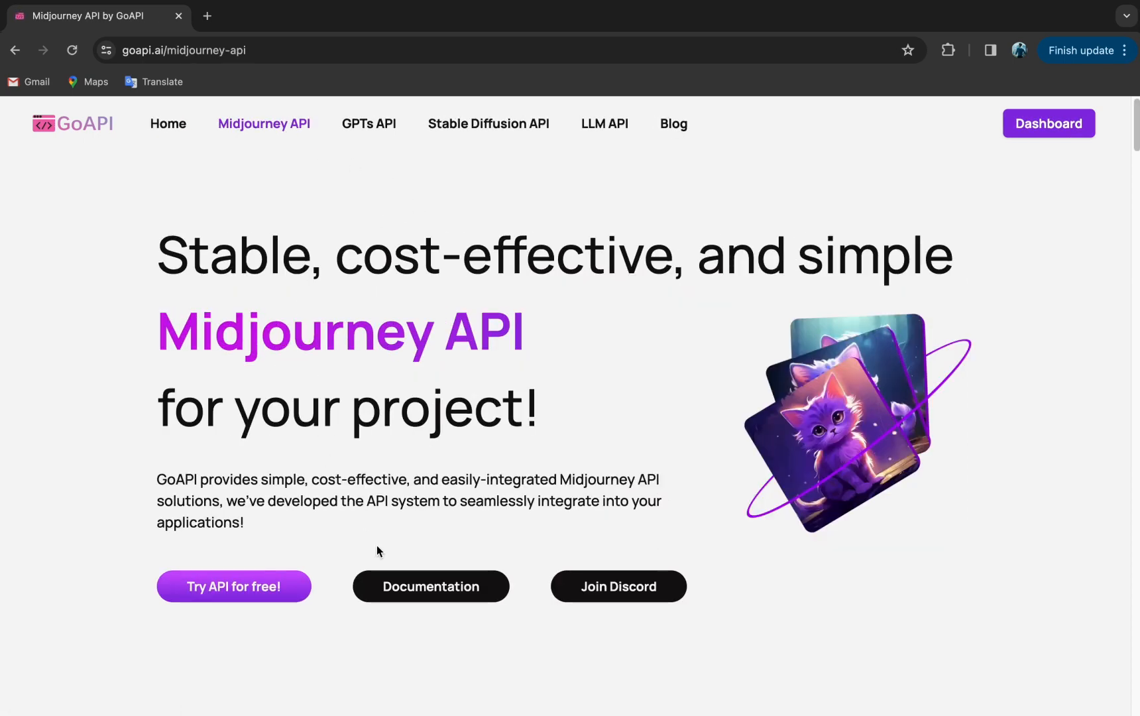
pyautogui.click(430, 586)
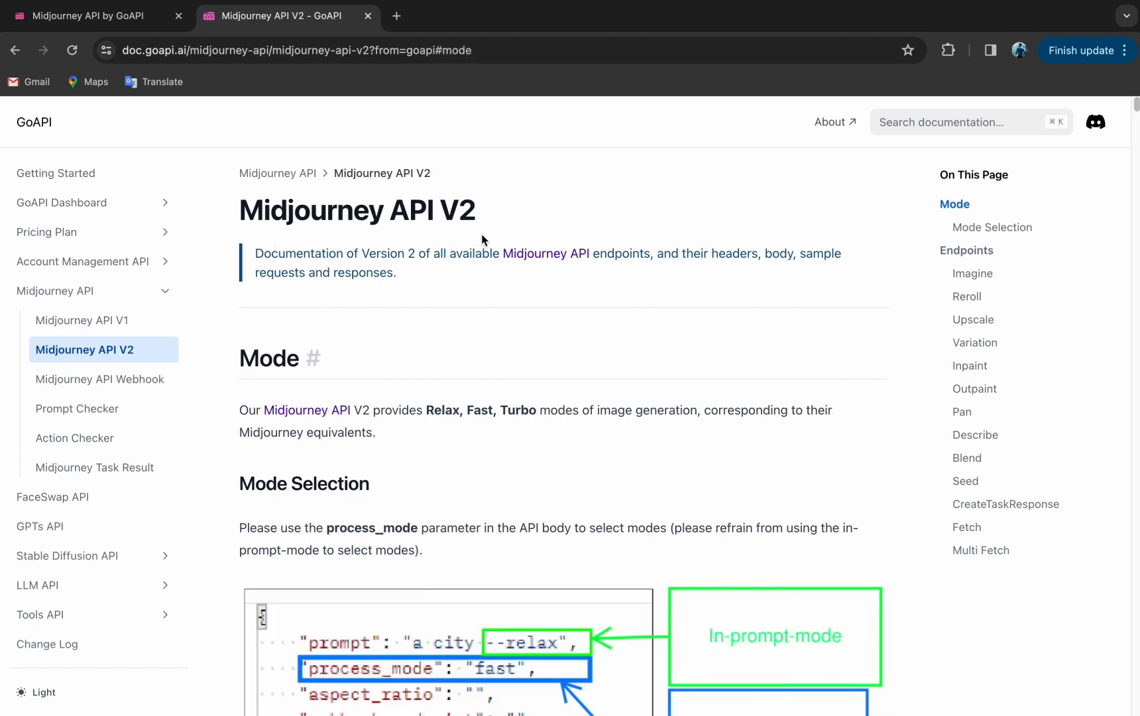
pyautogui.moveTo(972, 278)
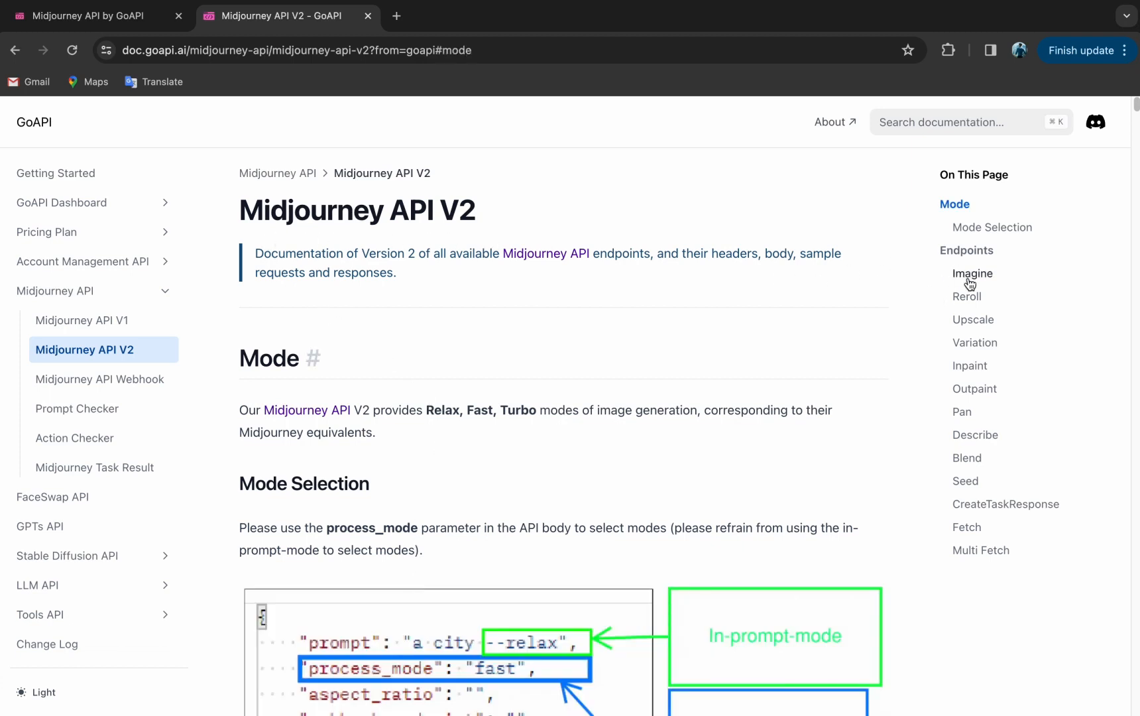
pyautogui.moveTo(976, 541)
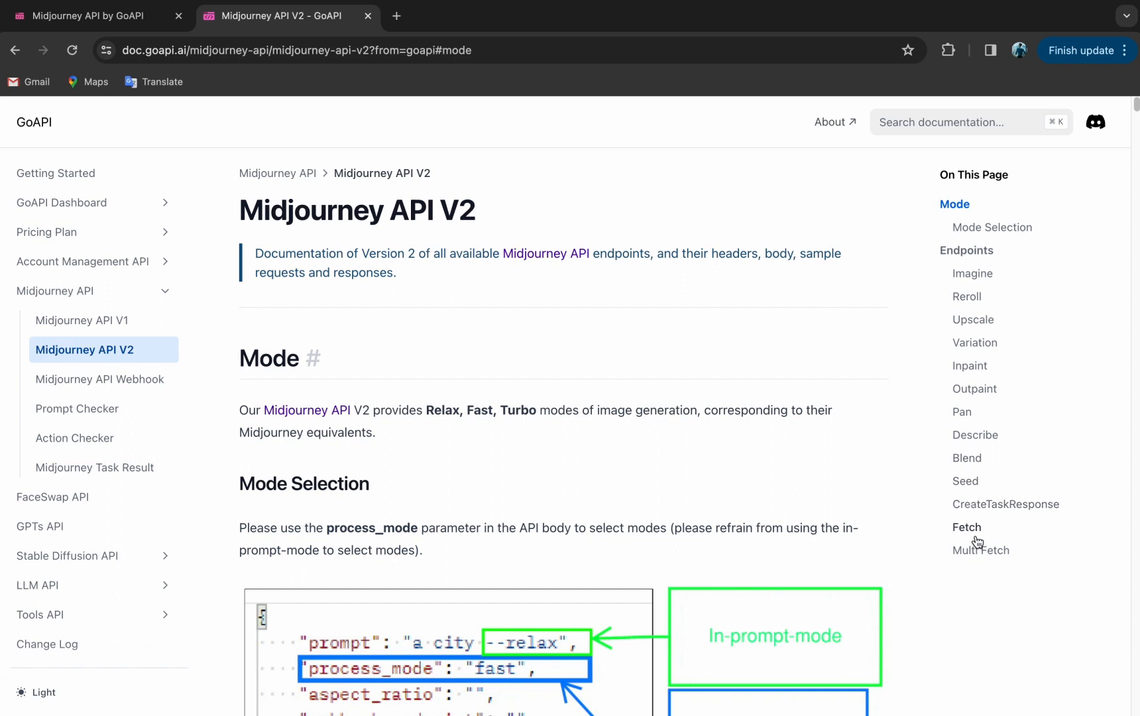
# Jump to the Imagine endpoint section showing its header and body parameters.
pyautogui.scroll(-3)
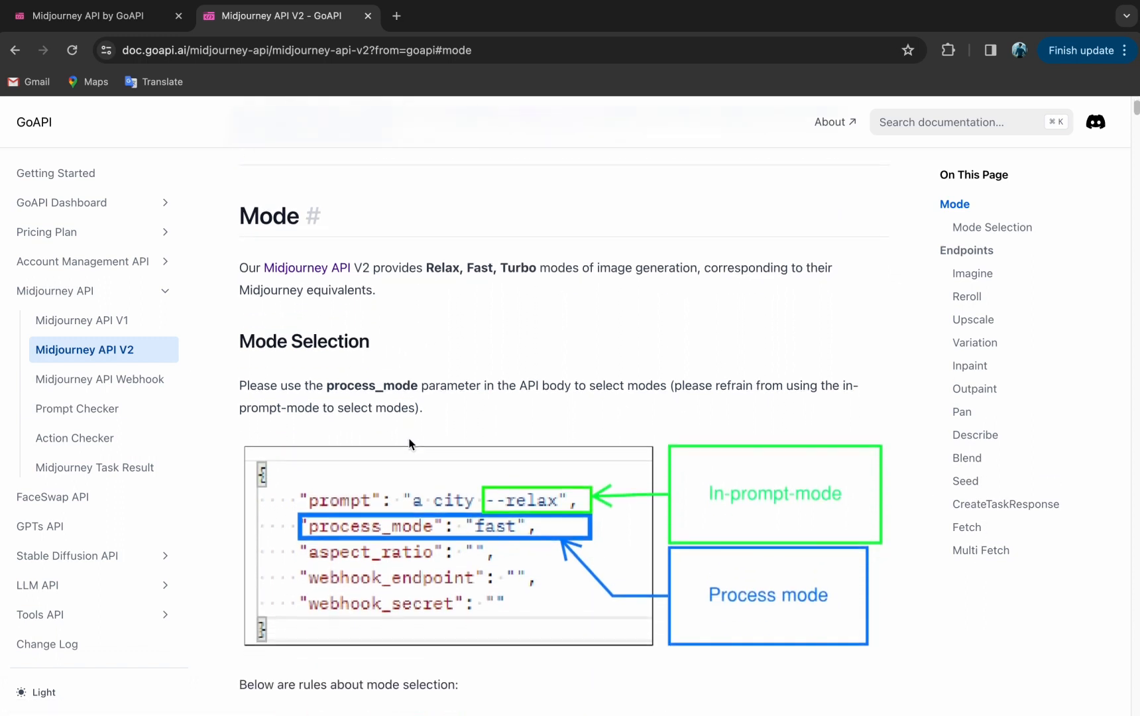
pyautogui.scroll(-3)
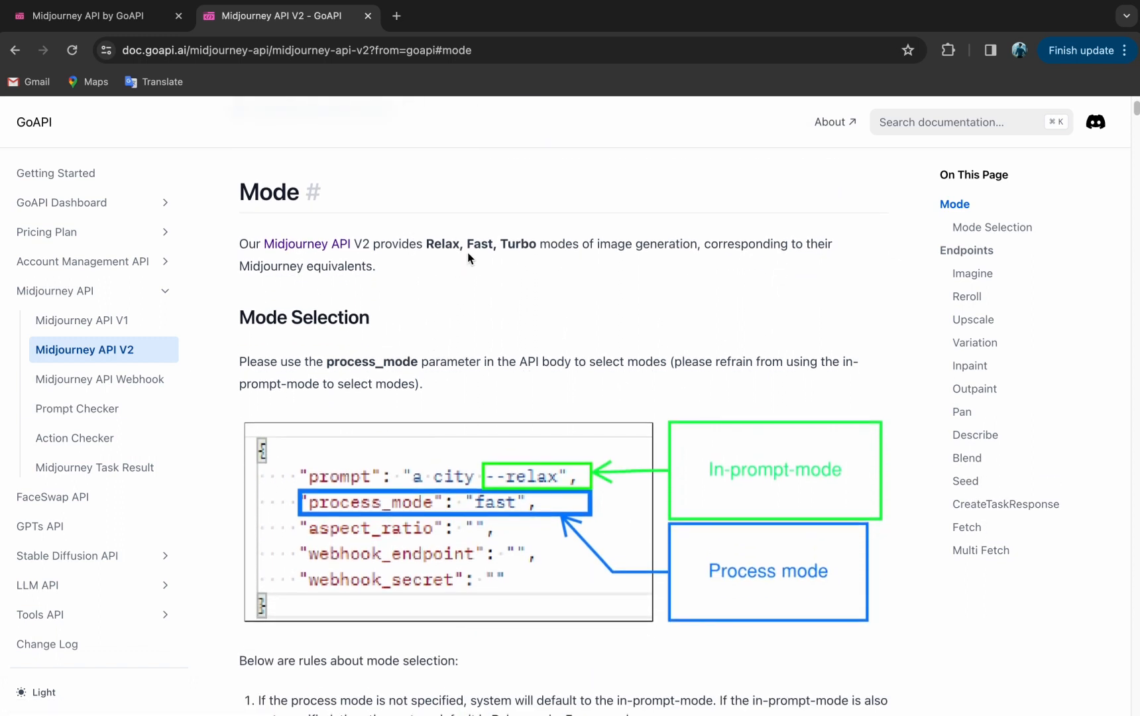
pyautogui.moveTo(528, 258)
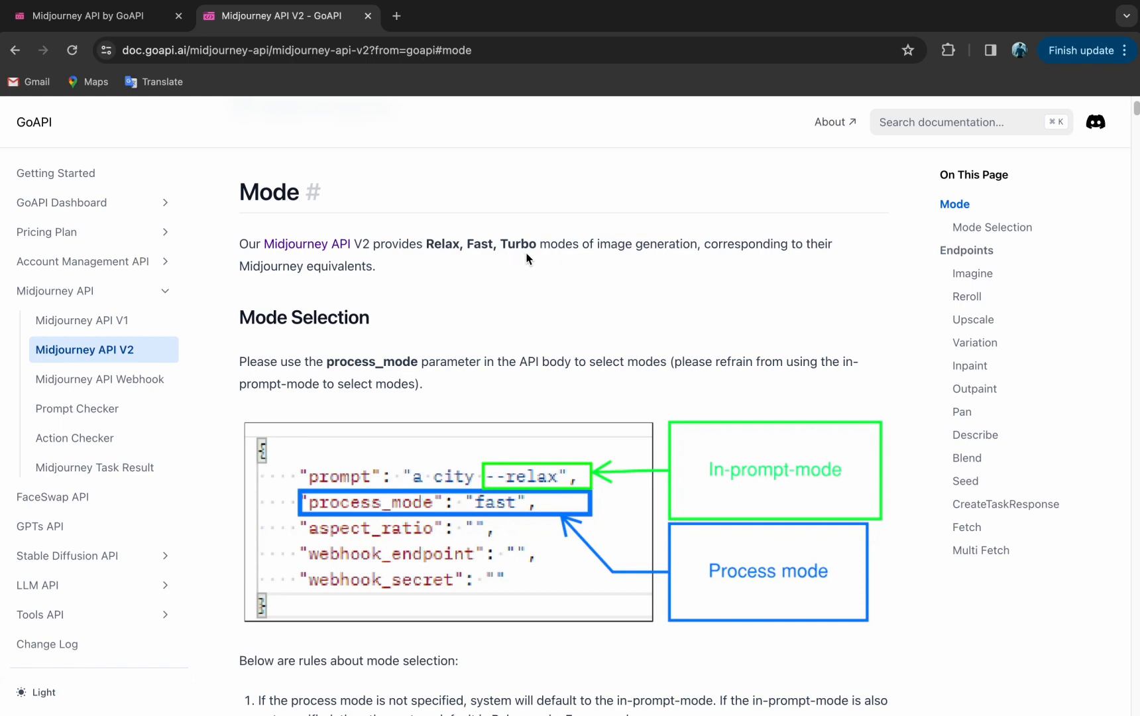
pyautogui.click(972, 274)
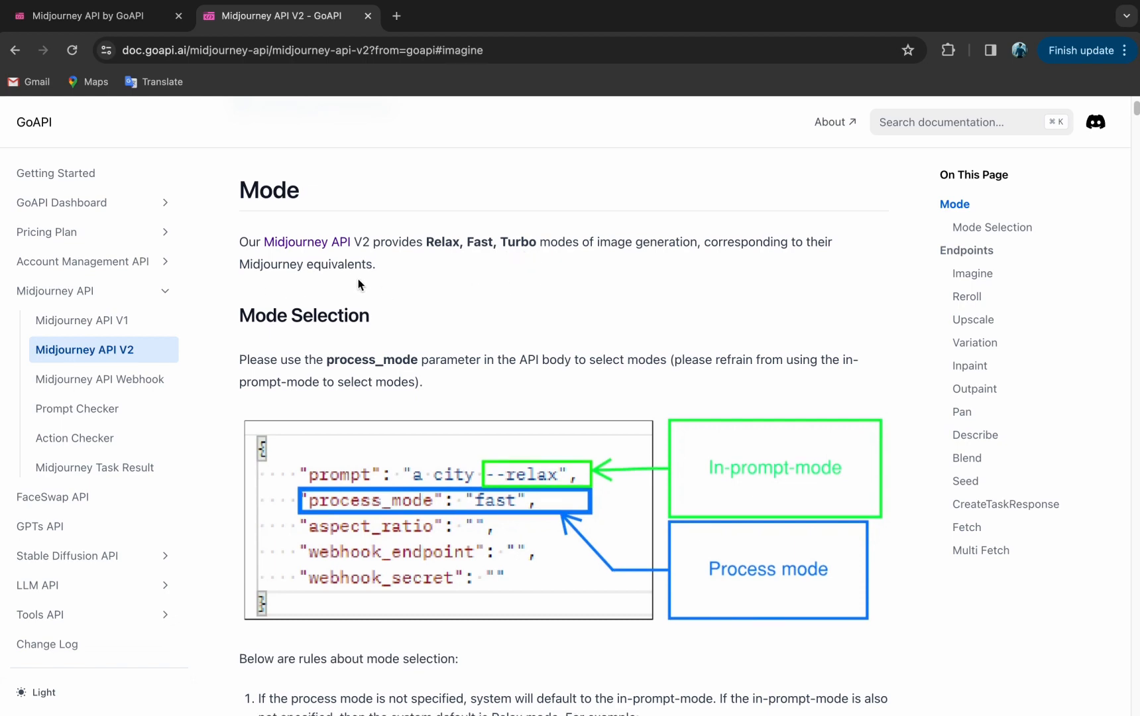
pyautogui.scroll(-3)
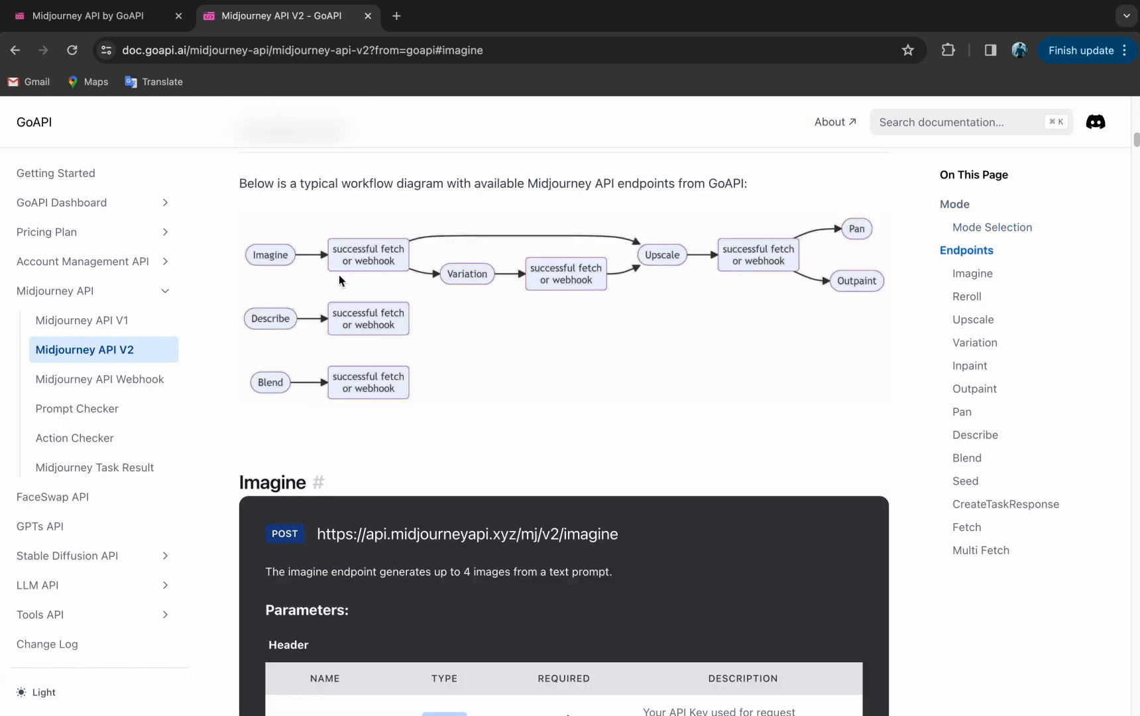
pyautogui.moveTo(621, 441)
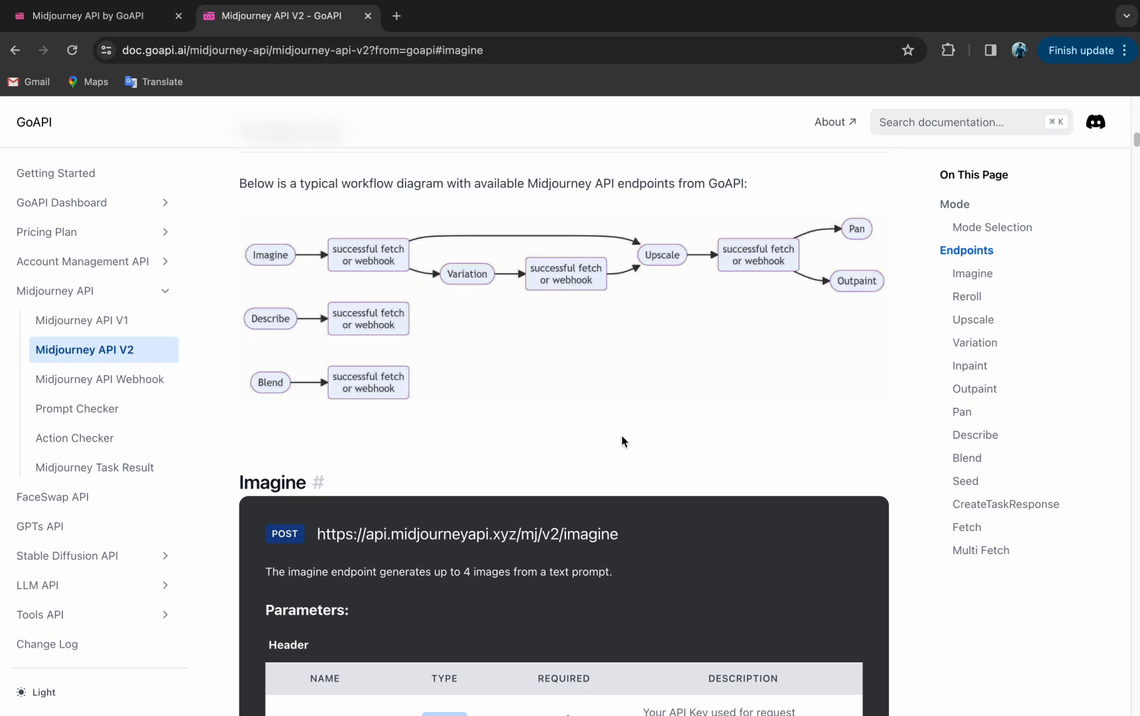
pyautogui.click(971, 274)
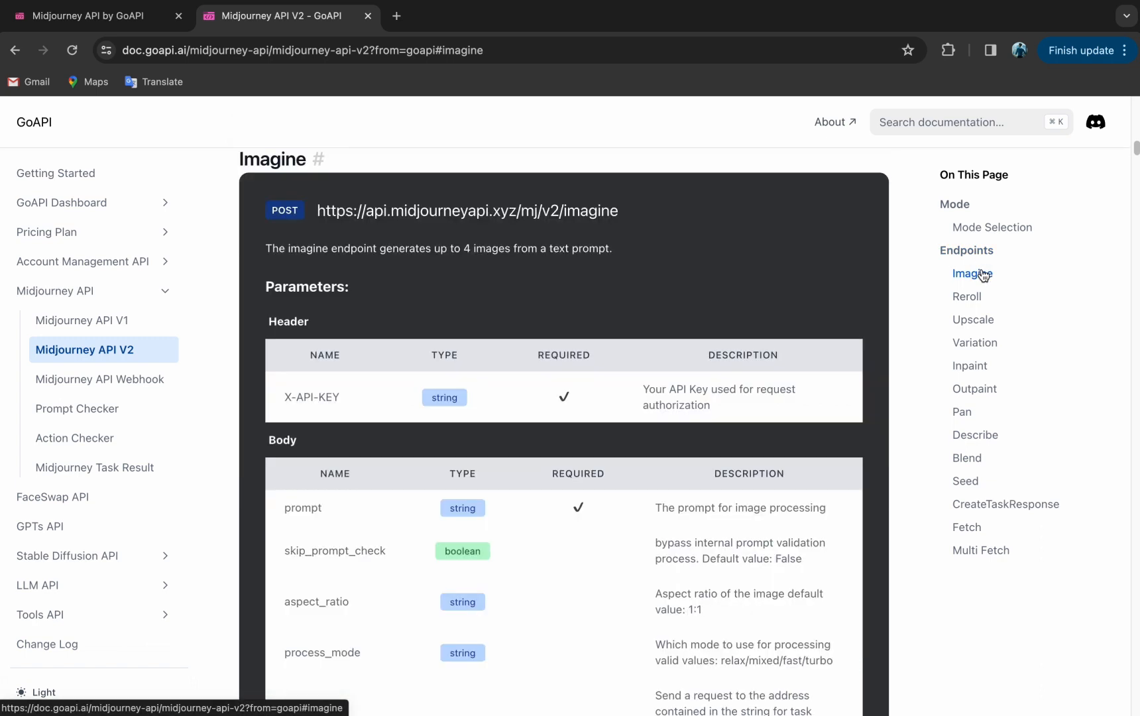
pyautogui.moveTo(650, 262)
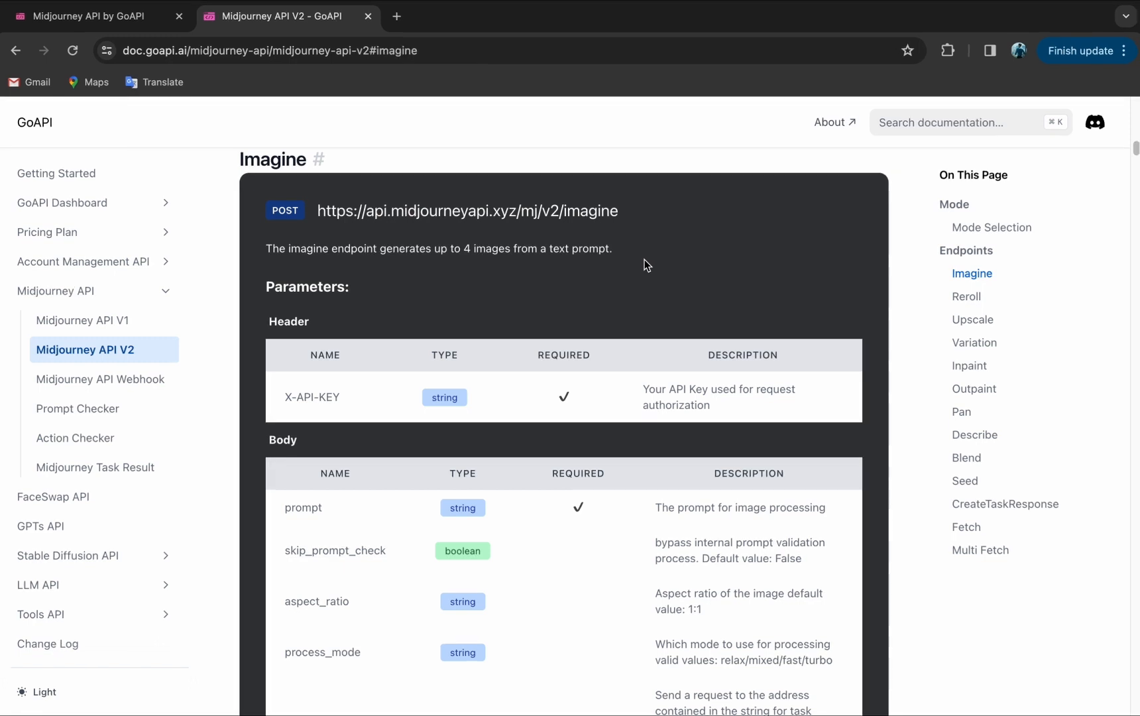
# Show the Midjourney API credit pricing table with per-mode quota costs on the Pricing Plan page.
pyautogui.click(47, 232)
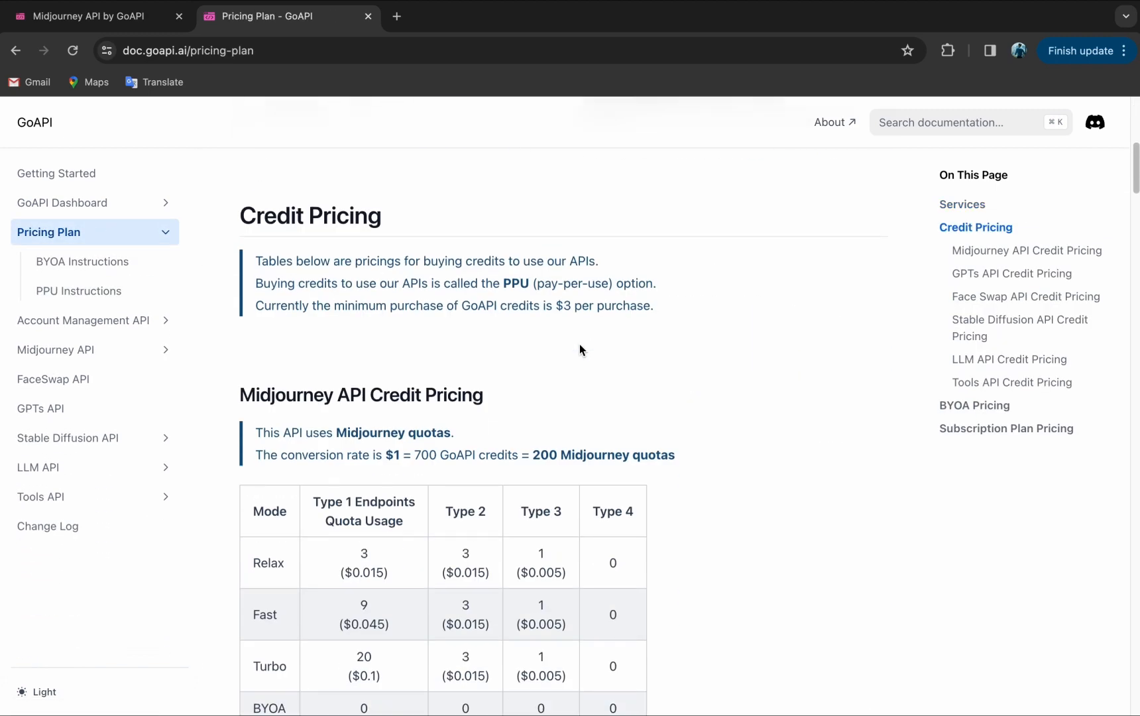
pyautogui.scroll(-3)
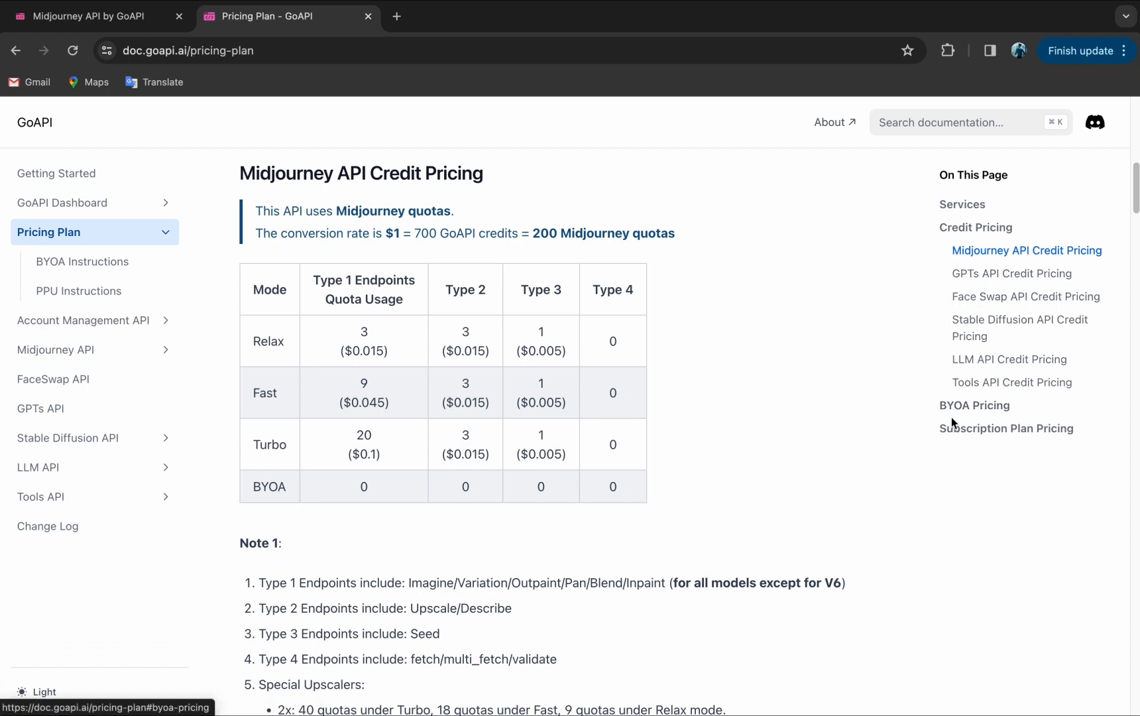
pyautogui.moveTo(674, 281)
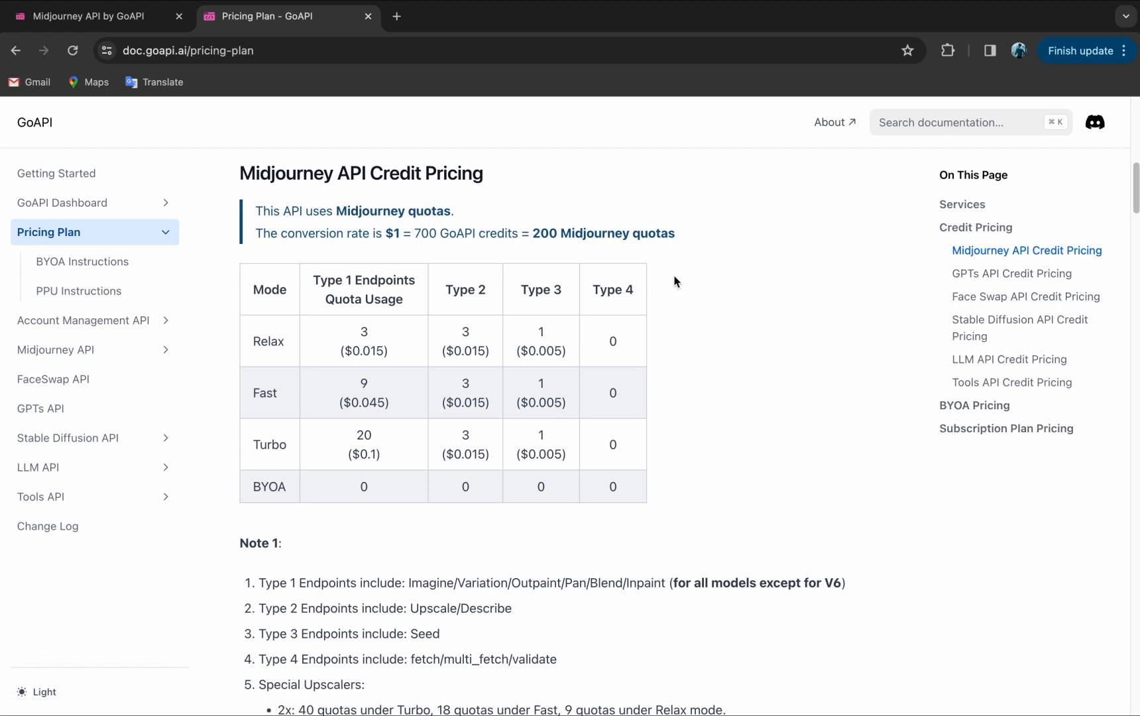
pyautogui.moveTo(235, 172)
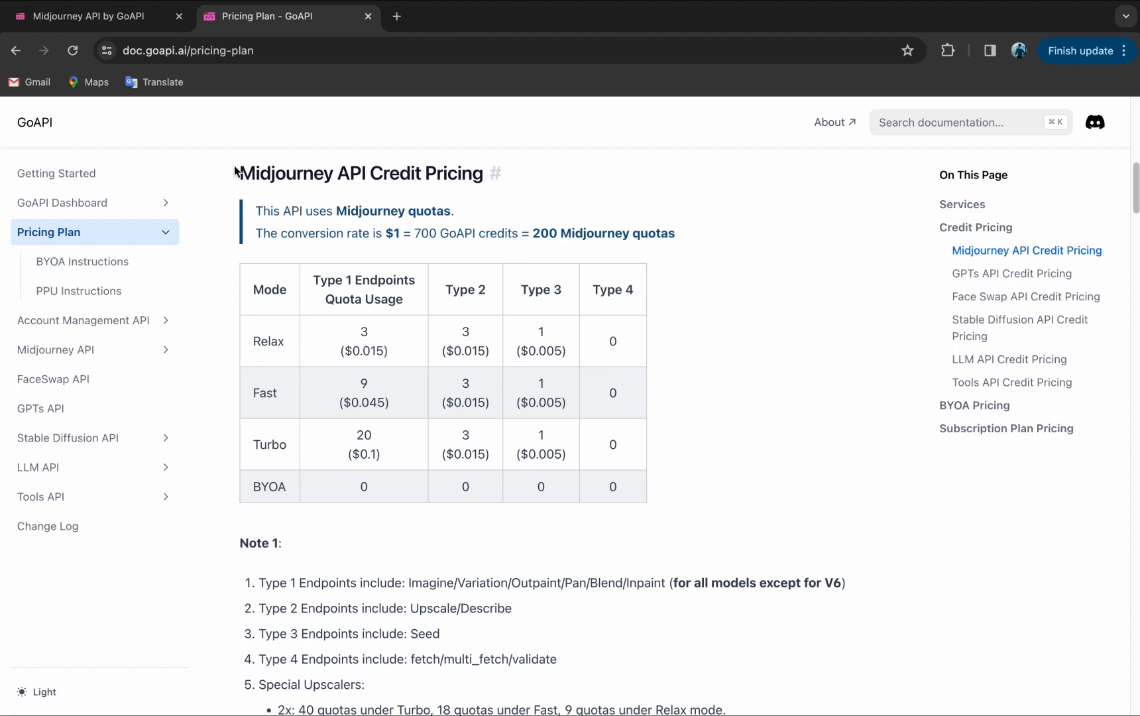
pyautogui.moveTo(567, 194)
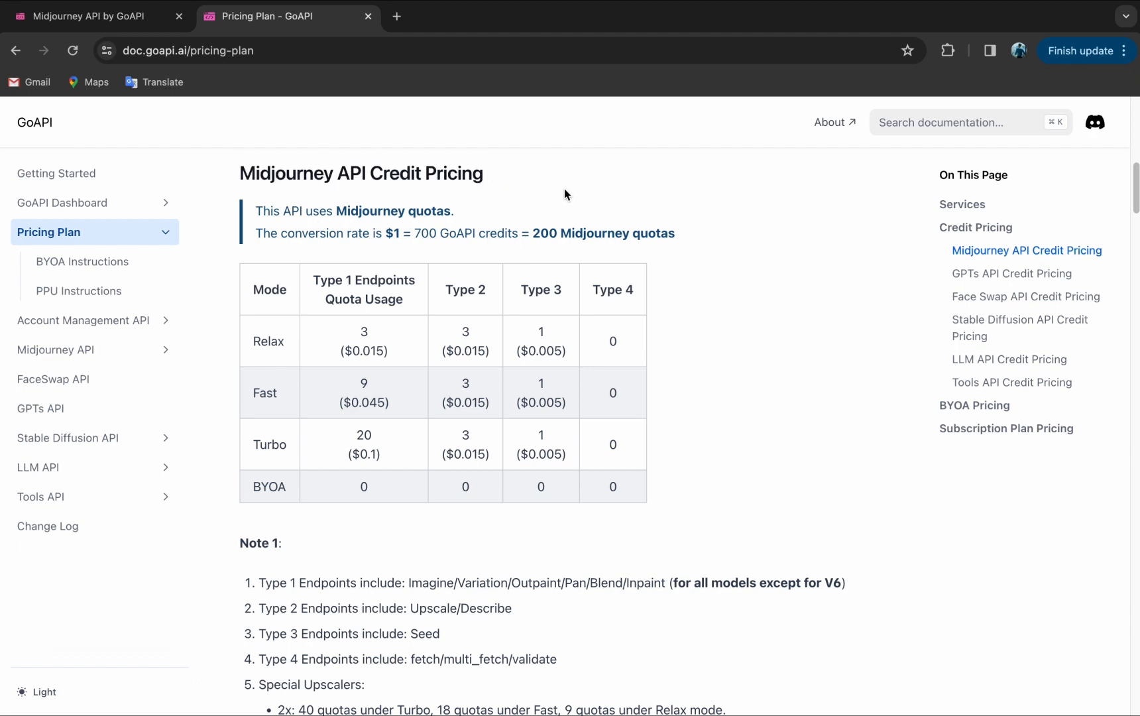
pyautogui.moveTo(226, 349)
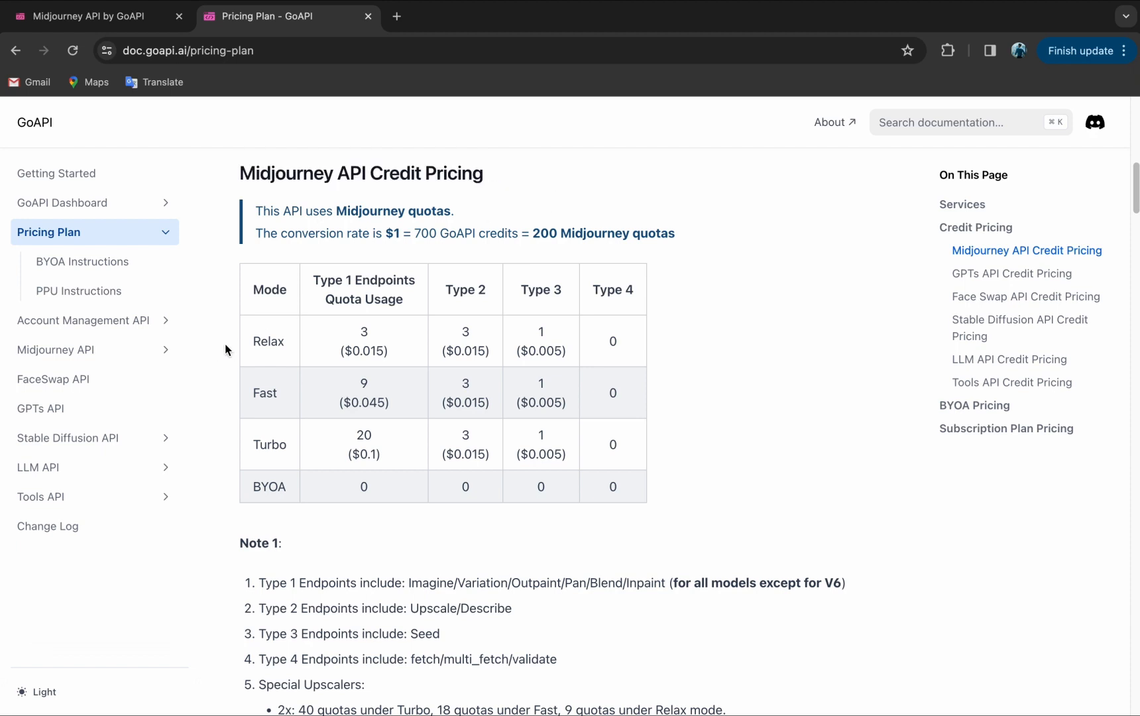
pyautogui.moveTo(225, 433)
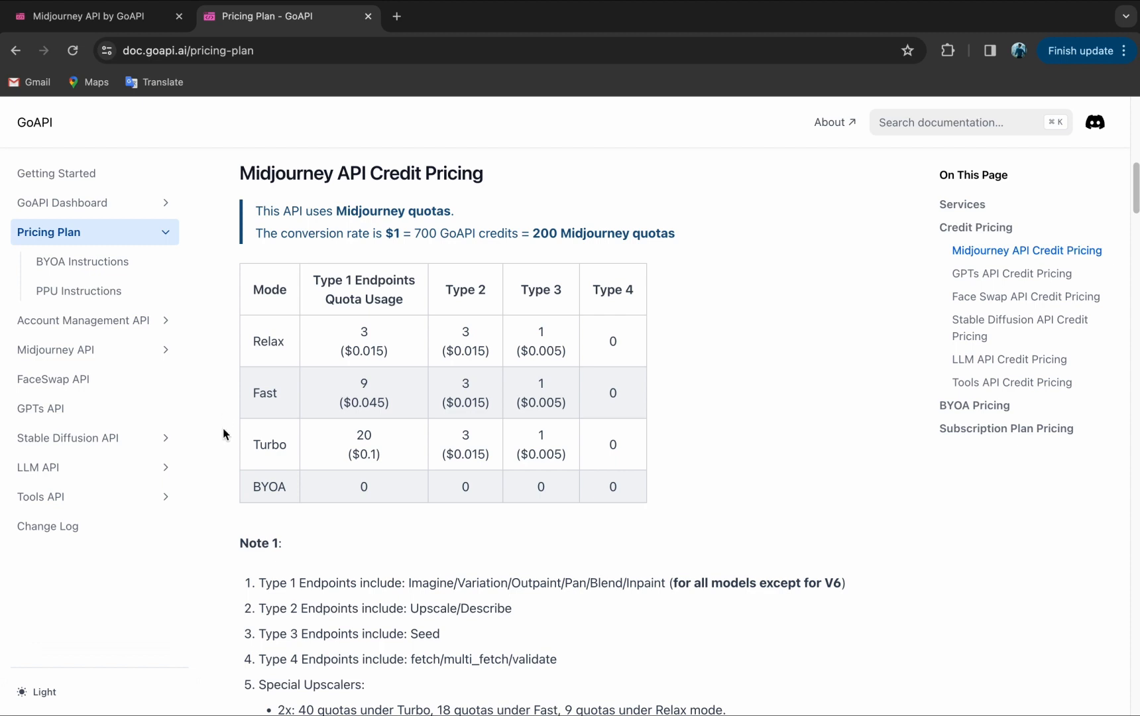
pyautogui.moveTo(226, 488)
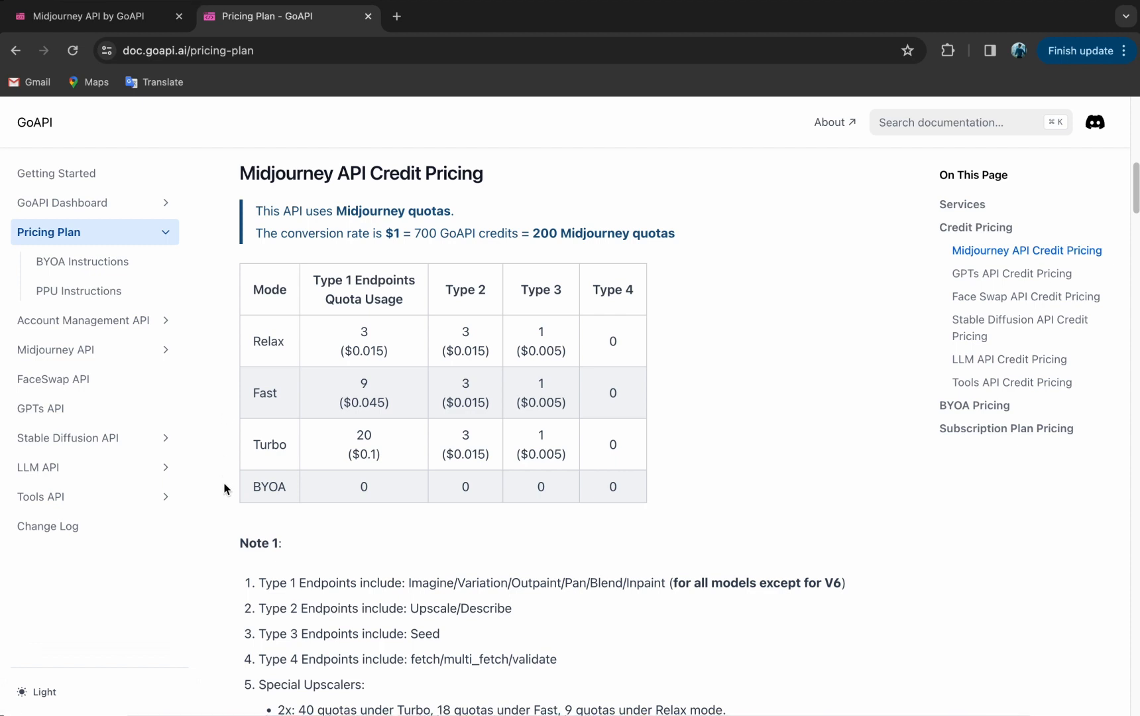
pyautogui.moveTo(186, 191)
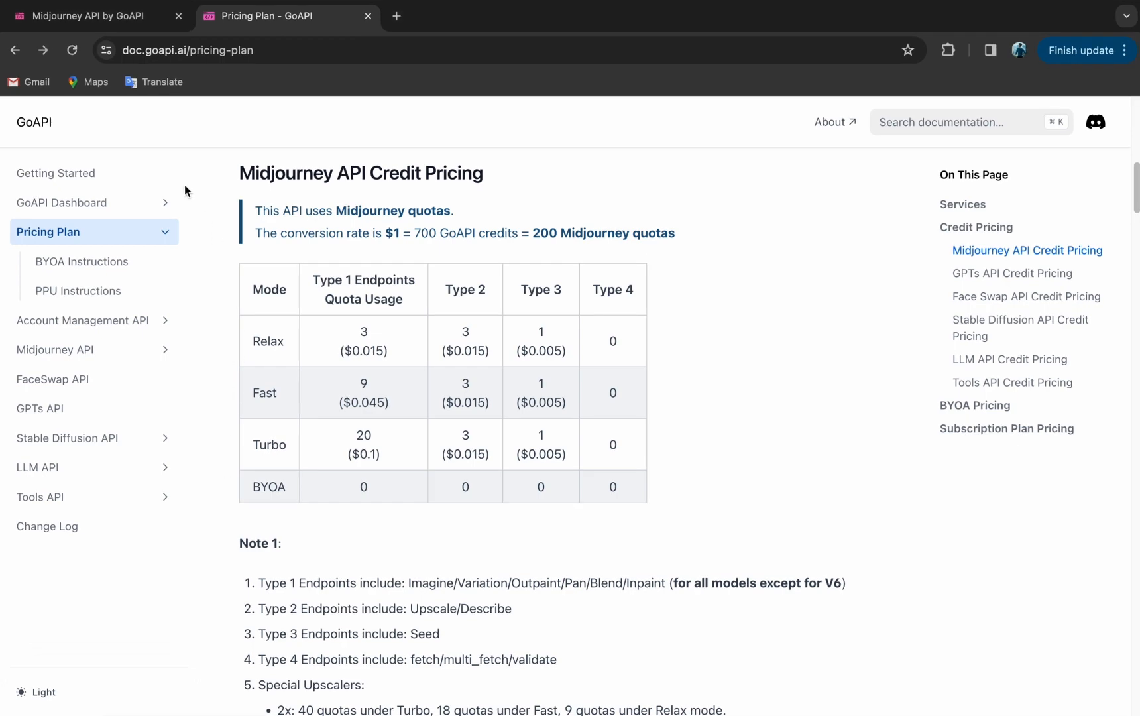
# Open the GoAPI account dashboard with its credit balance, then the Referral page.
pyautogui.click(87, 16)
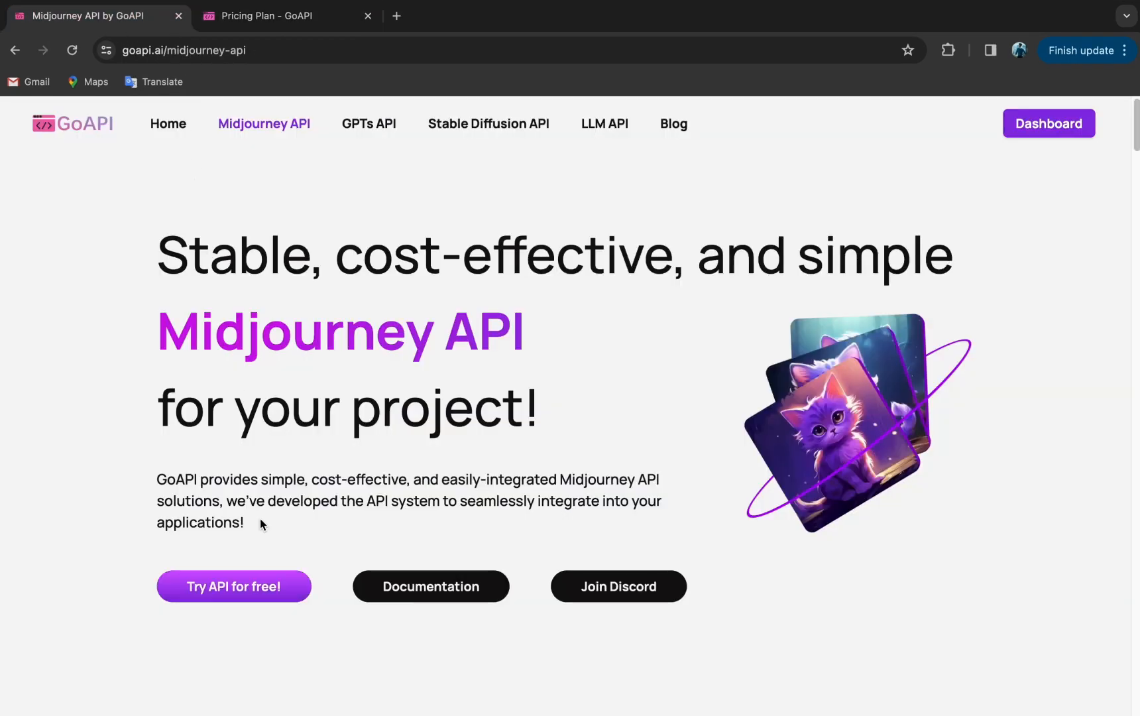
pyautogui.click(1048, 123)
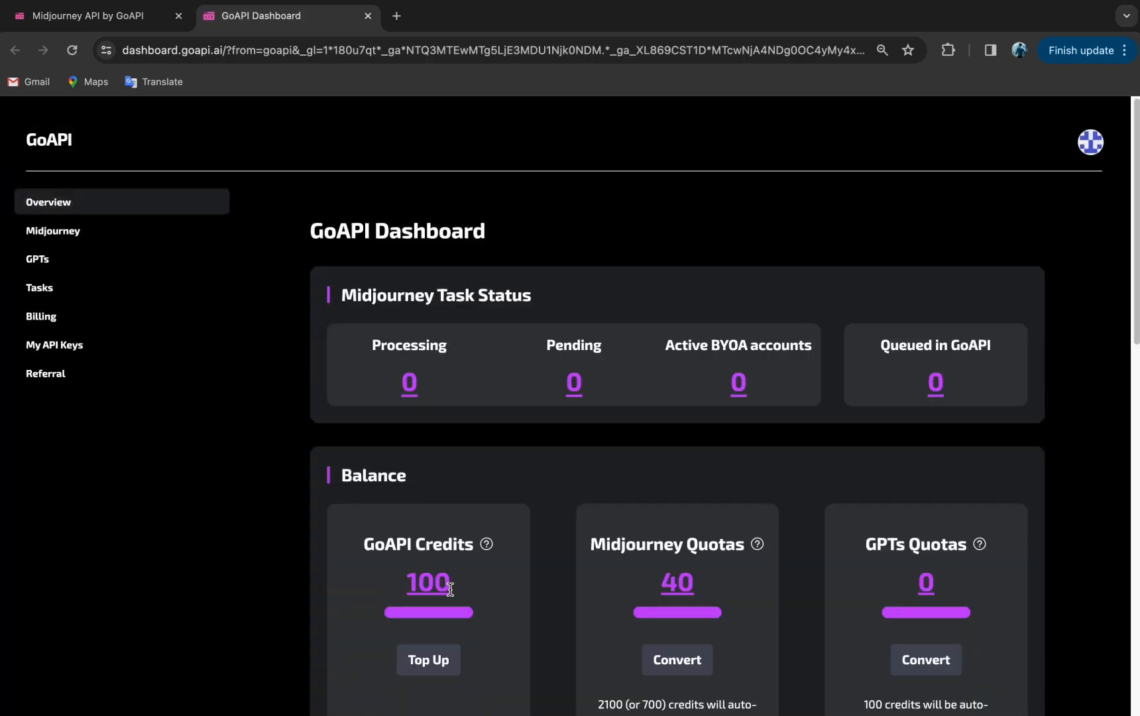
pyautogui.doubleClick(675, 581)
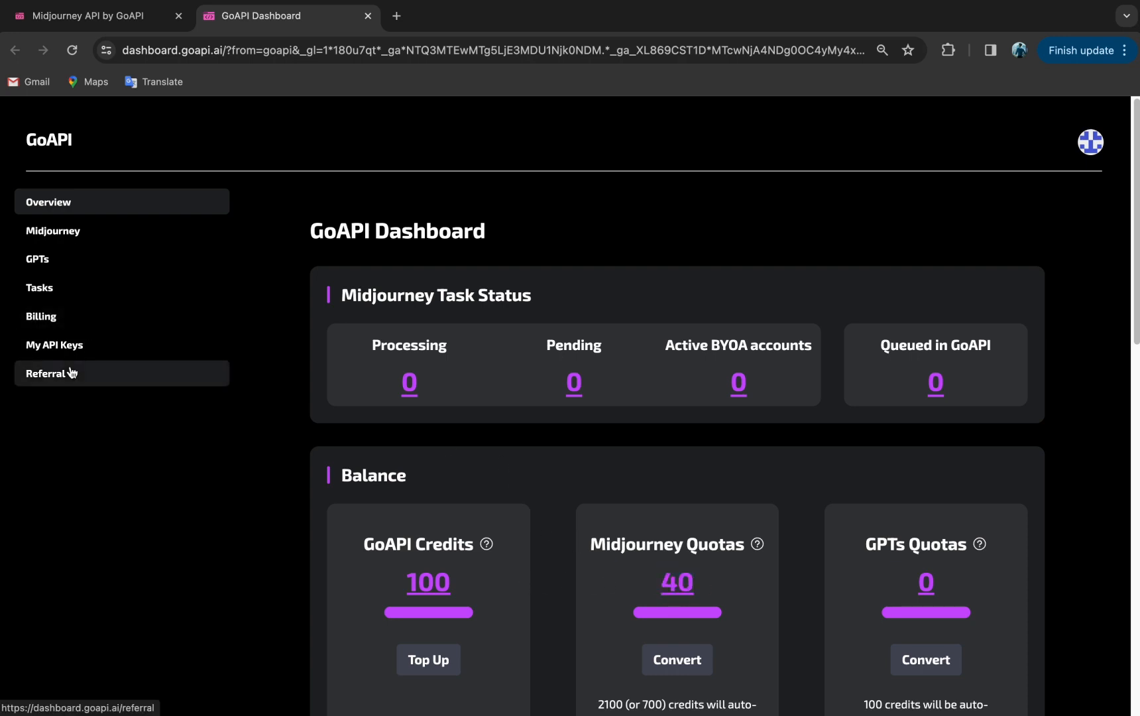
pyautogui.click(51, 373)
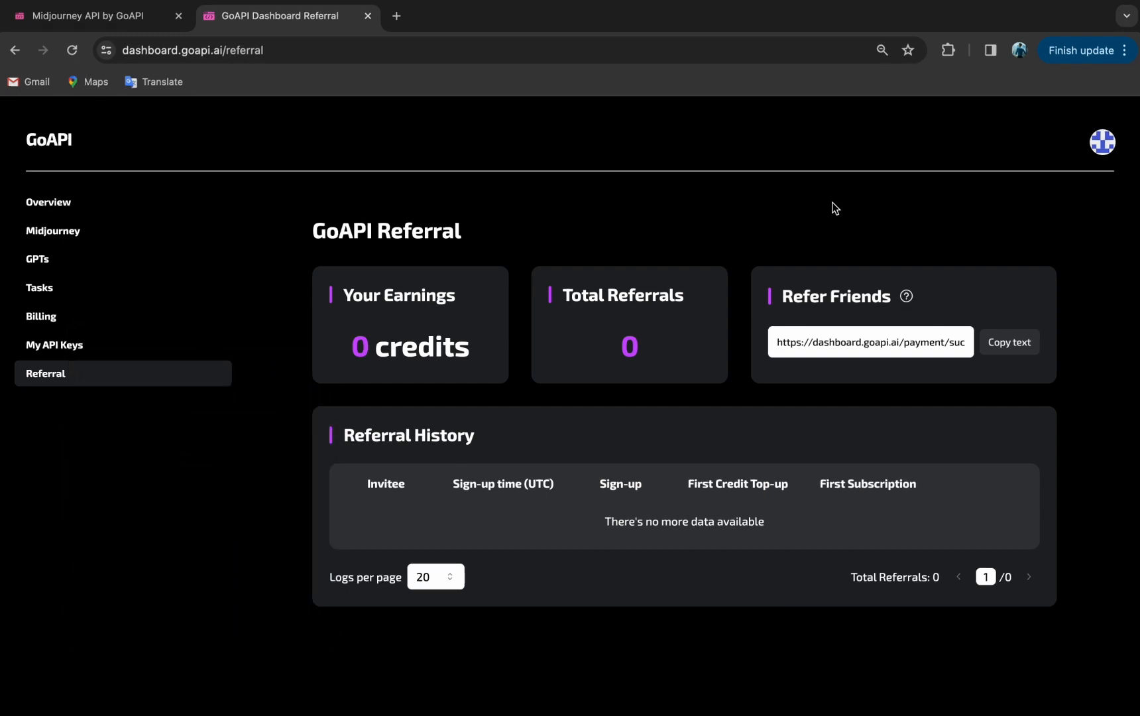
# View the GoAPI API Keys page, then load web.postman.co and enter My Workspace.
pyautogui.click(53, 344)
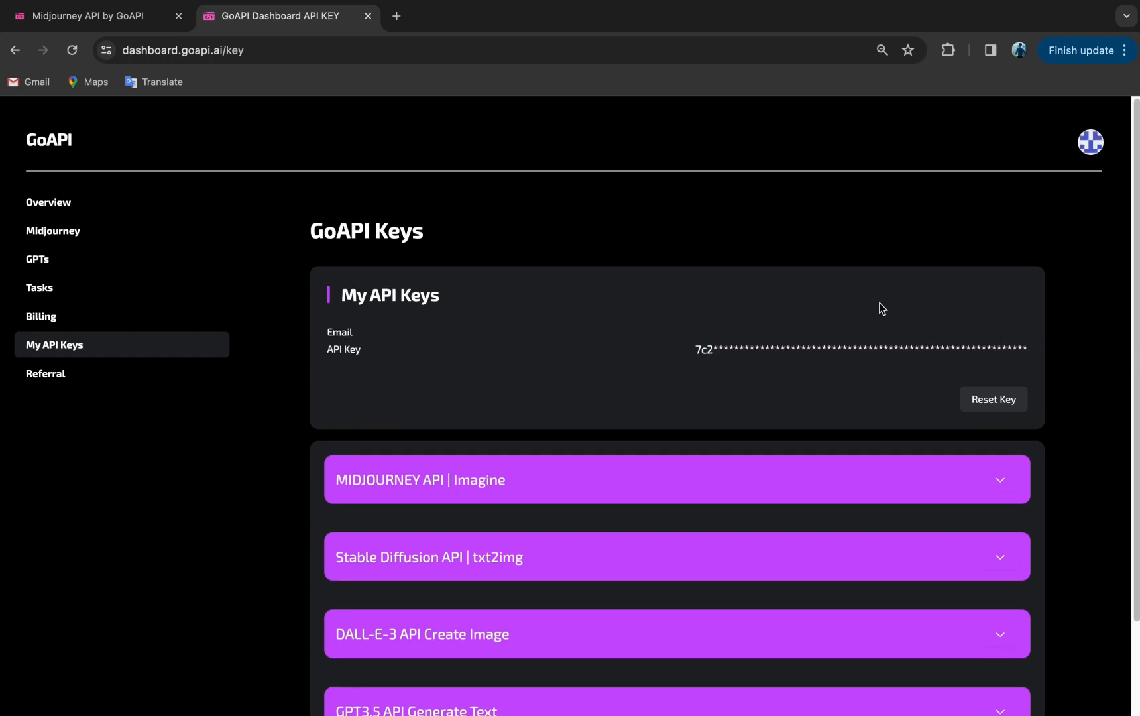
pyautogui.moveTo(723, 196)
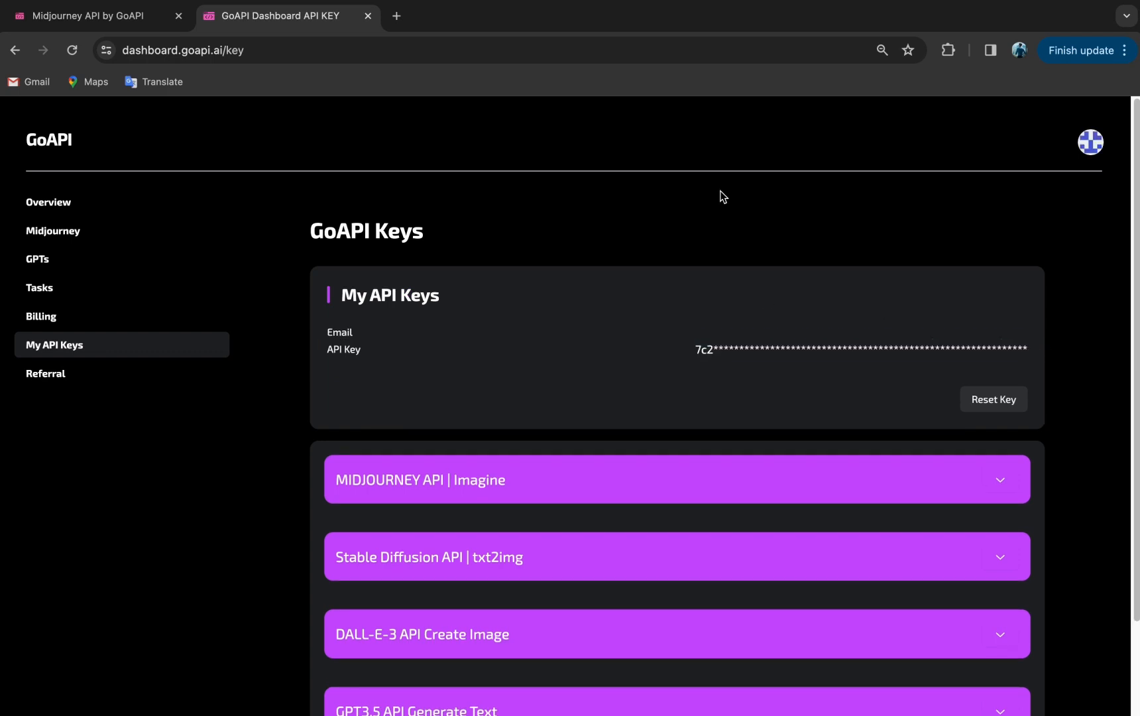
pyautogui.write('https://web.postman.co/')
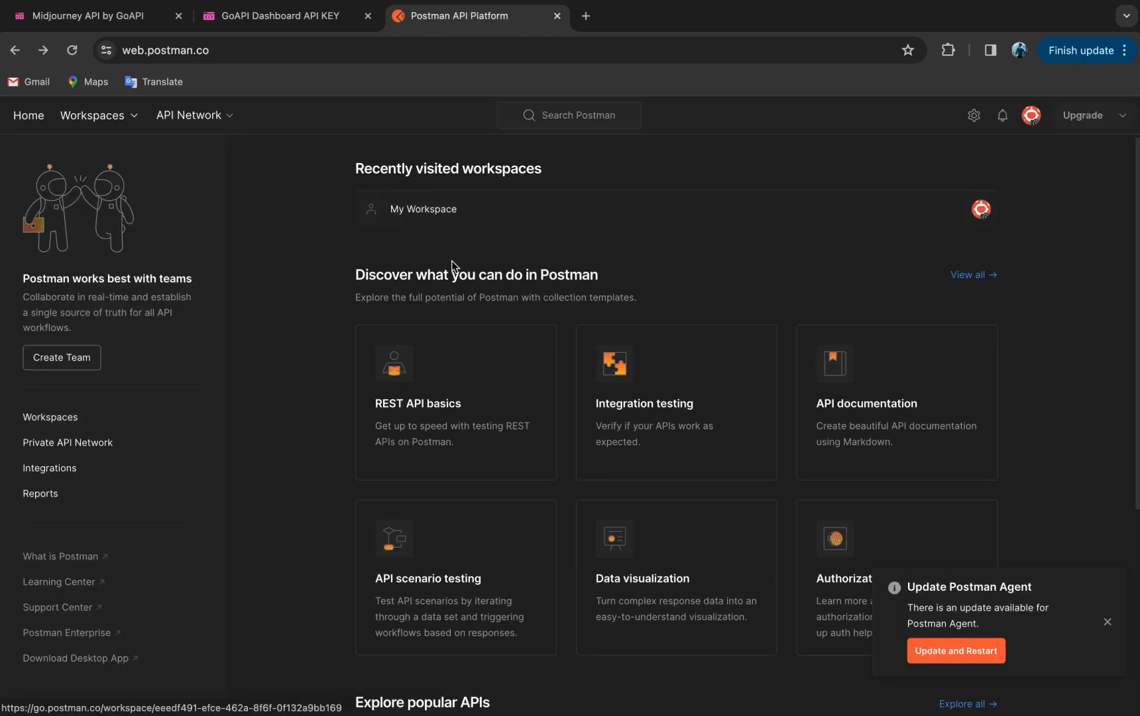
pyautogui.click(423, 209)
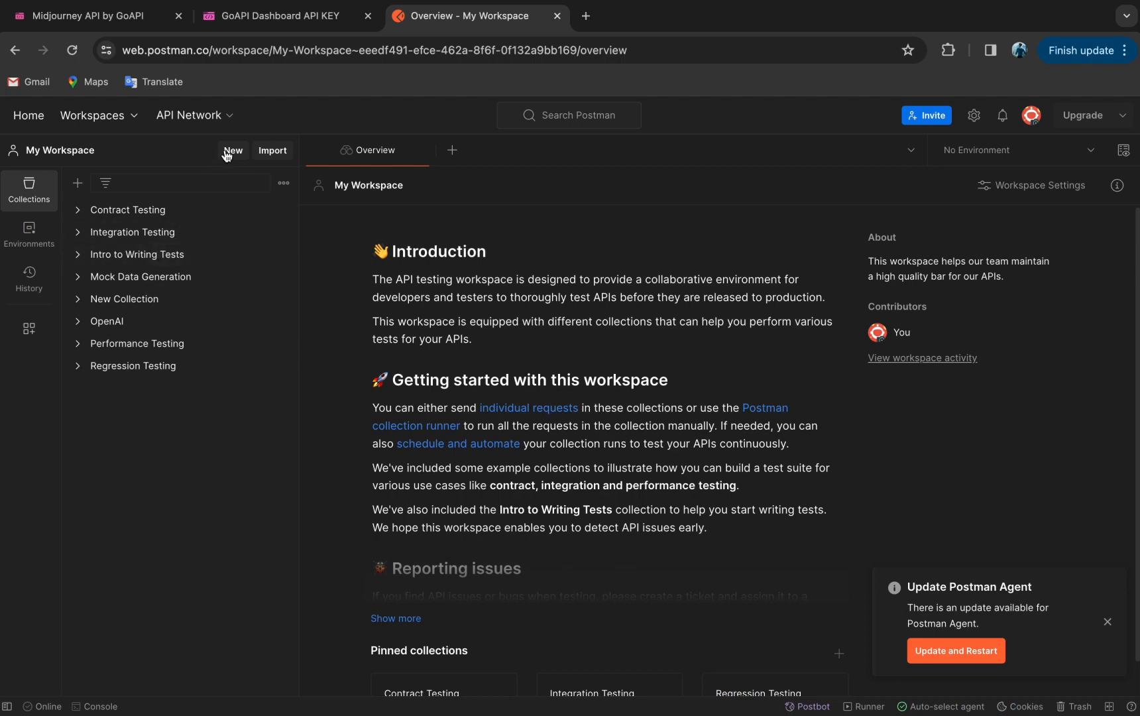
# Create a new untitled HTTP request in My Workspace and return to the GoAPI Midjourney page.
pyautogui.click(233, 150)
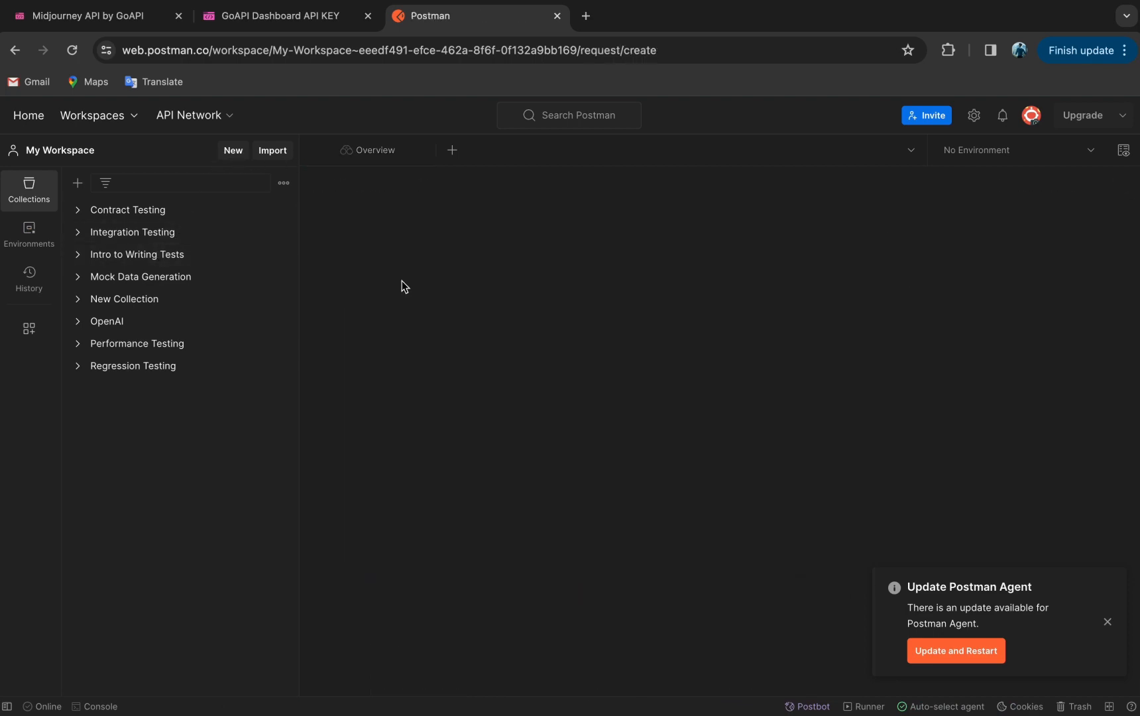
pyautogui.click(451, 150)
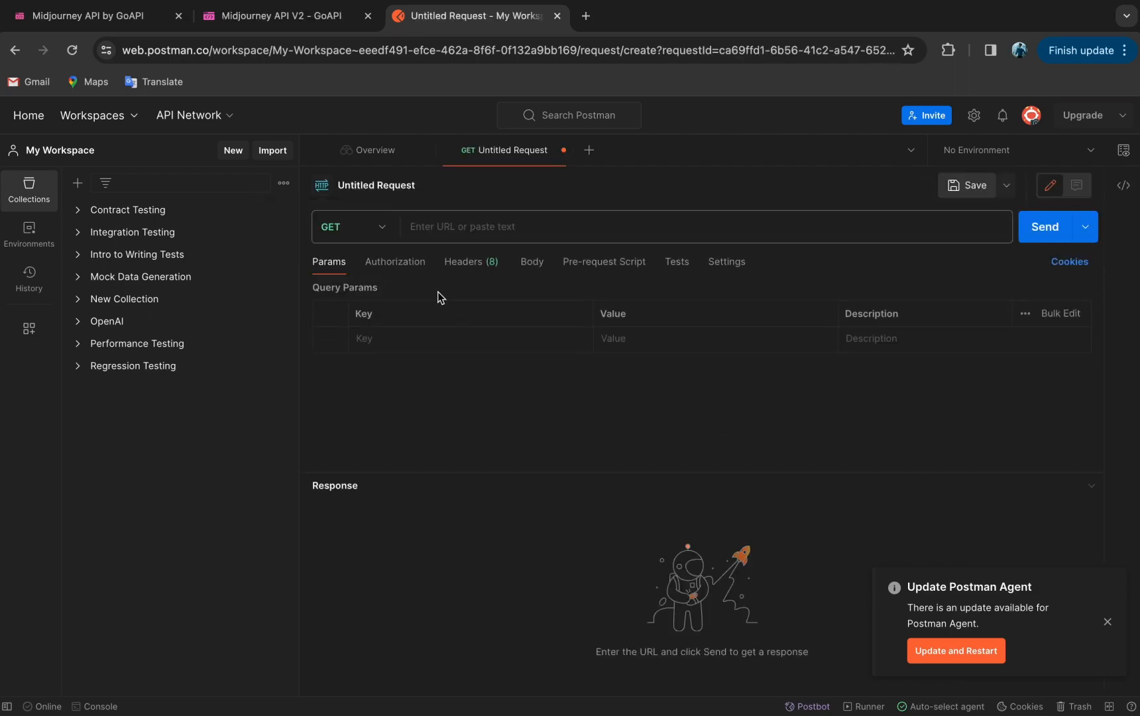
pyautogui.click(80, 16)
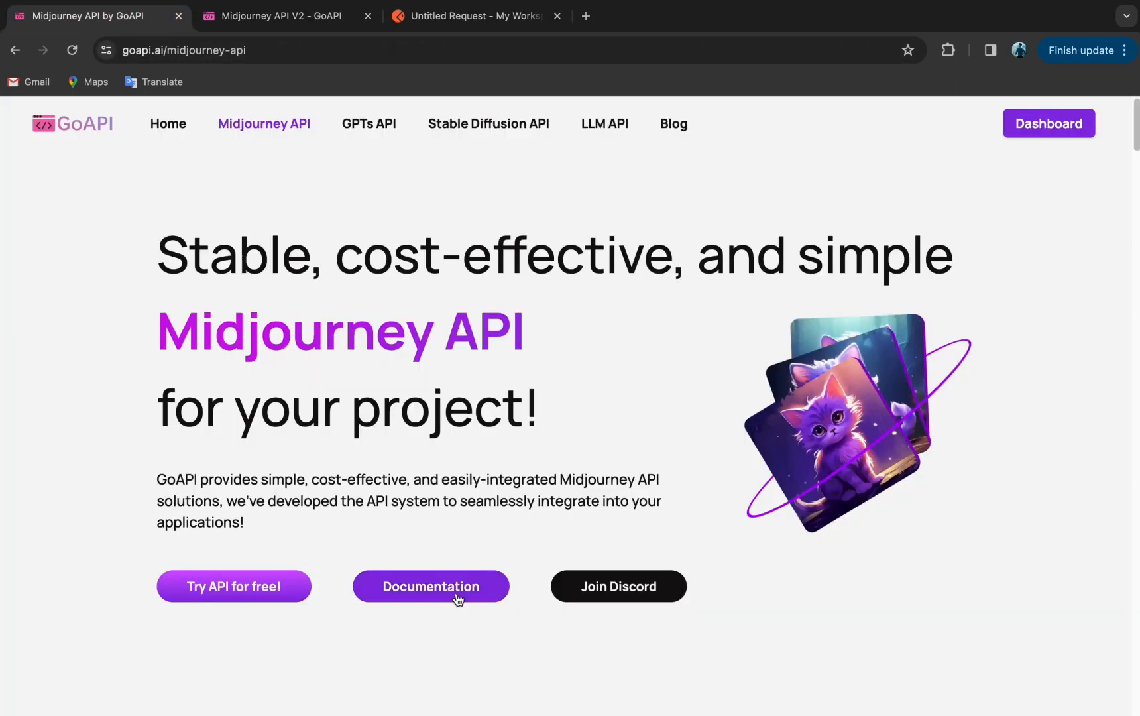
# Locate the Imagine endpoint URL in the Midjourney API documentation.
pyautogui.click(430, 586)
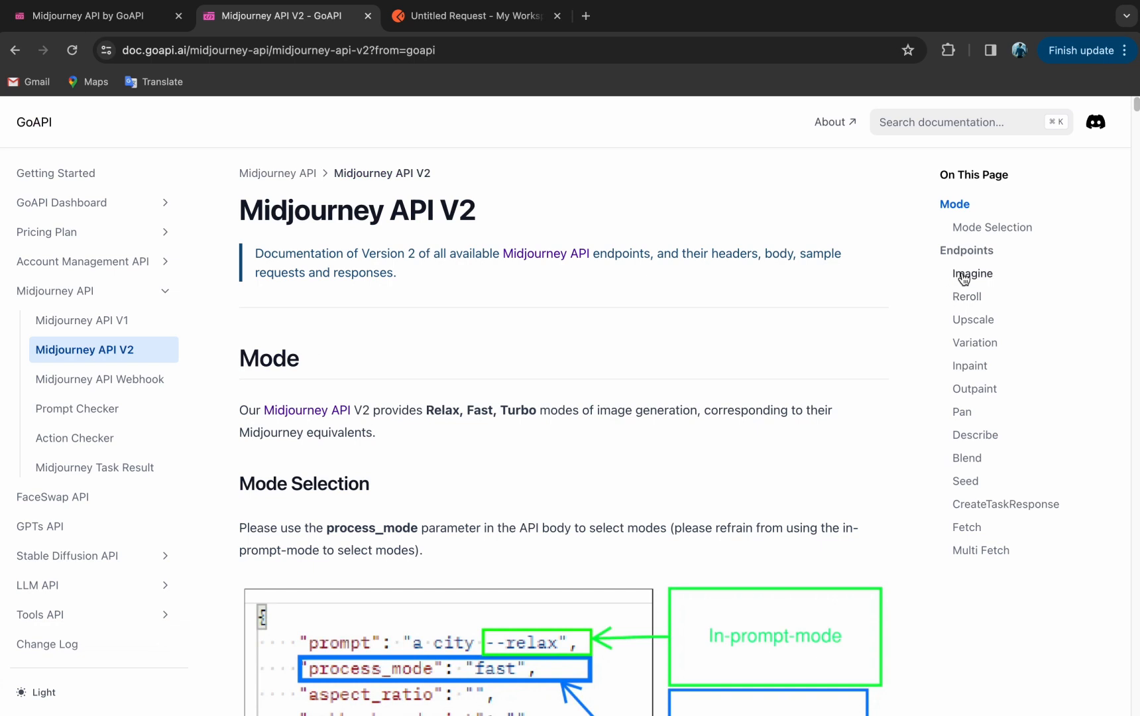
pyautogui.click(972, 273)
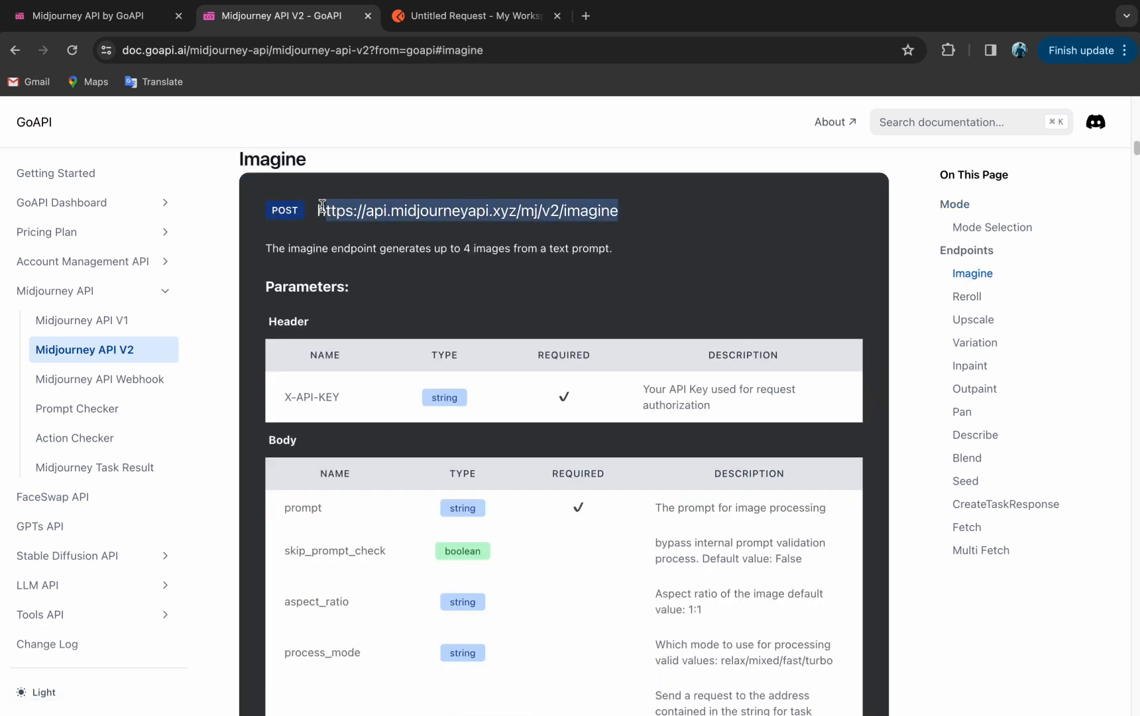
pyautogui.click(305, 228)
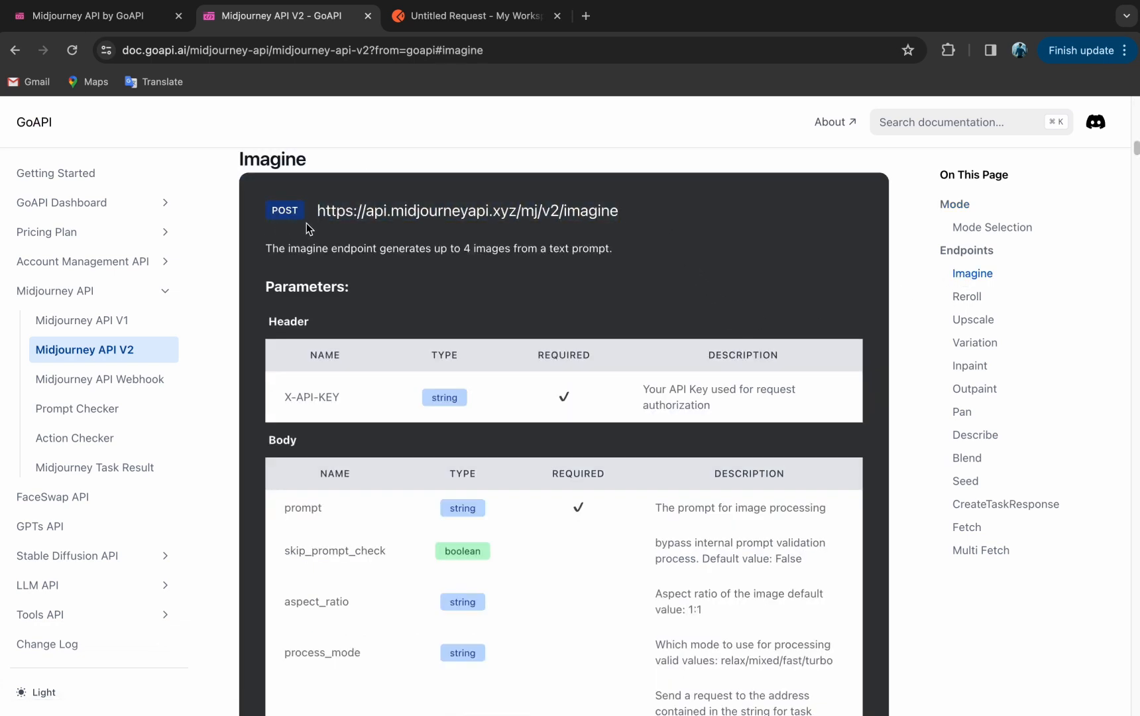
pyautogui.click(473, 16)
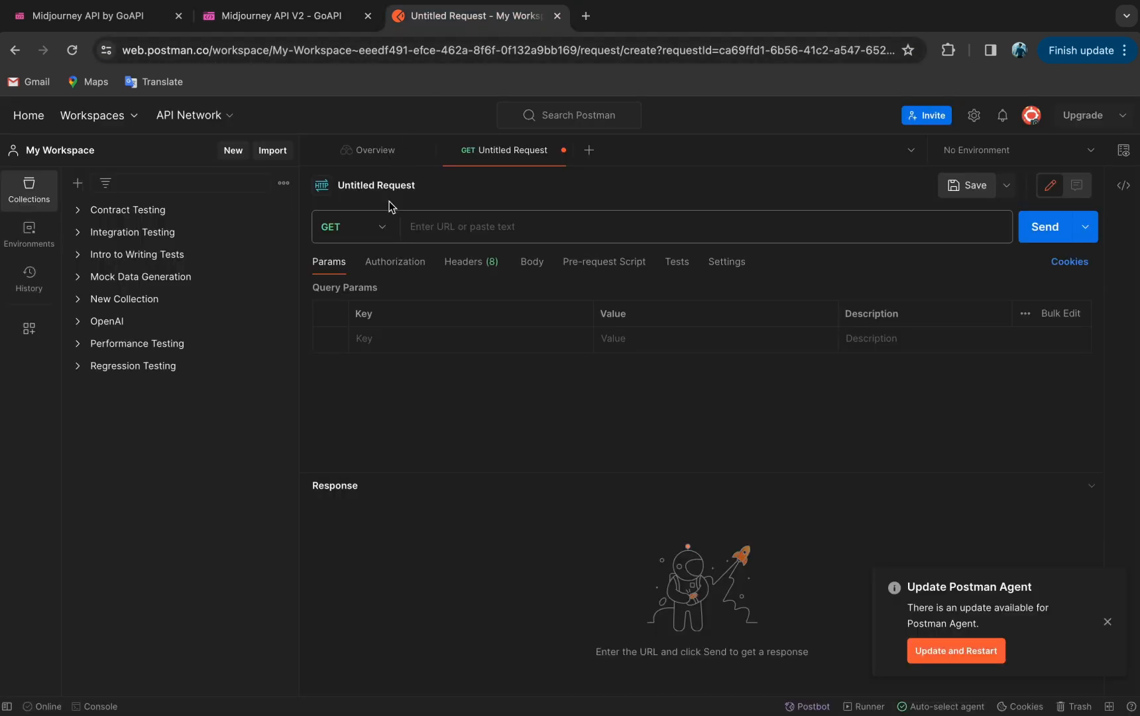
pyautogui.click(353, 226)
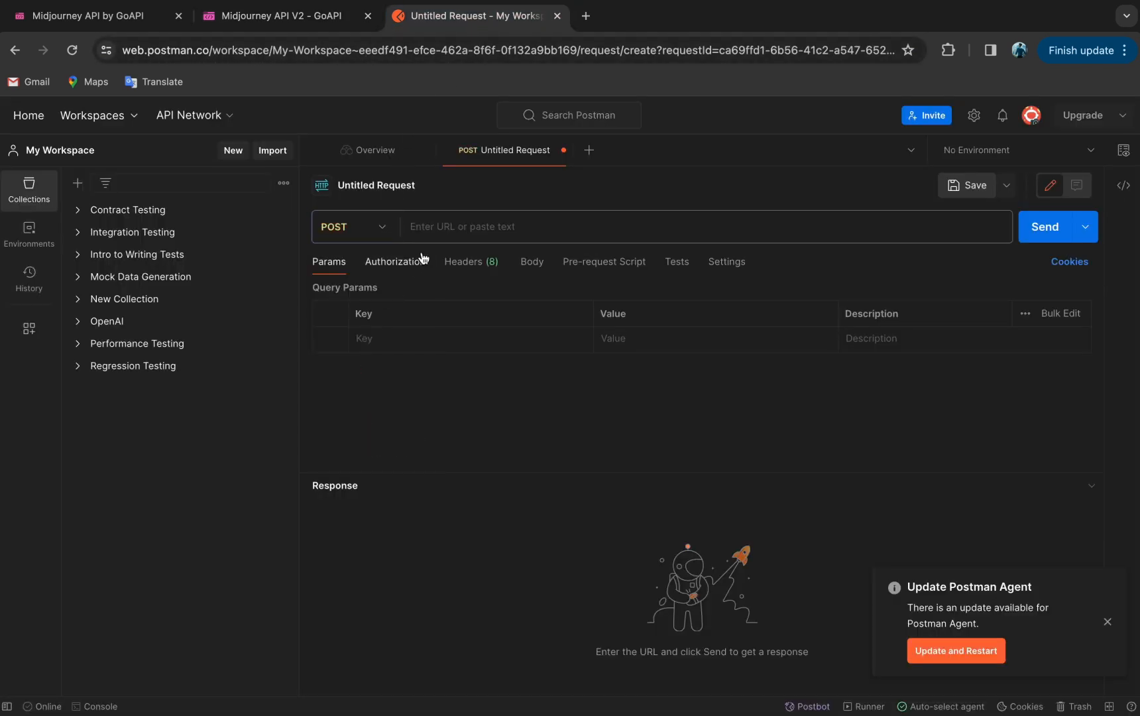
pyautogui.write('https://api.midjourneyapi.xyz/mj/v2/imagine')
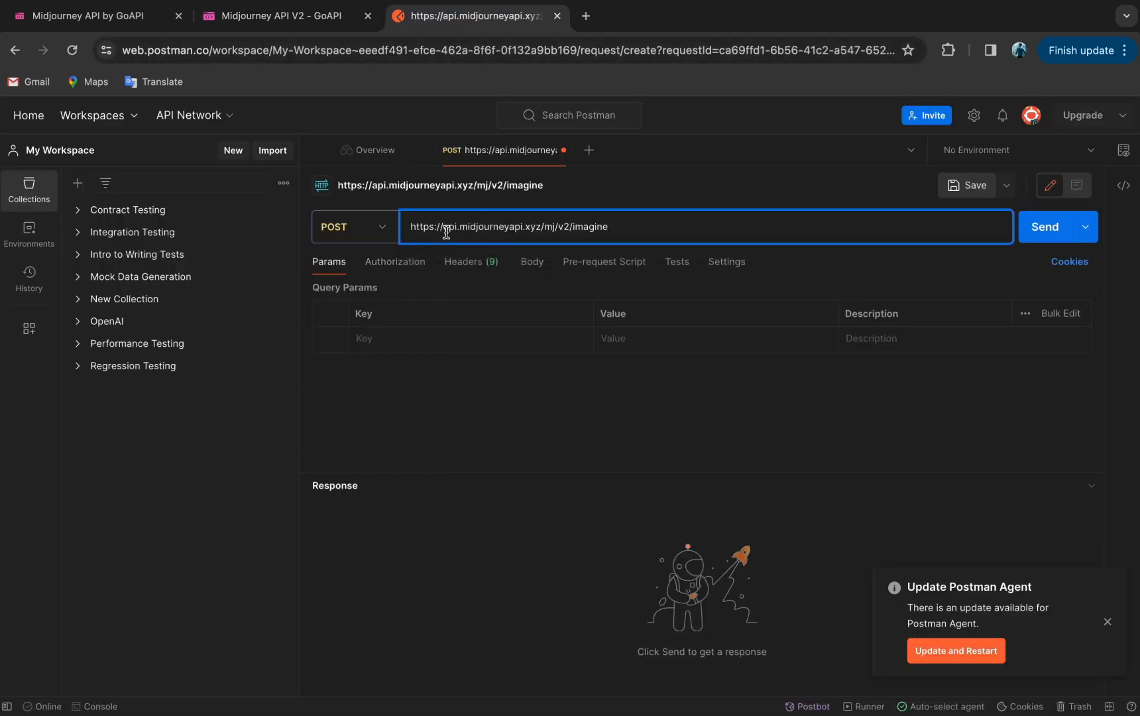
pyautogui.click(283, 15)
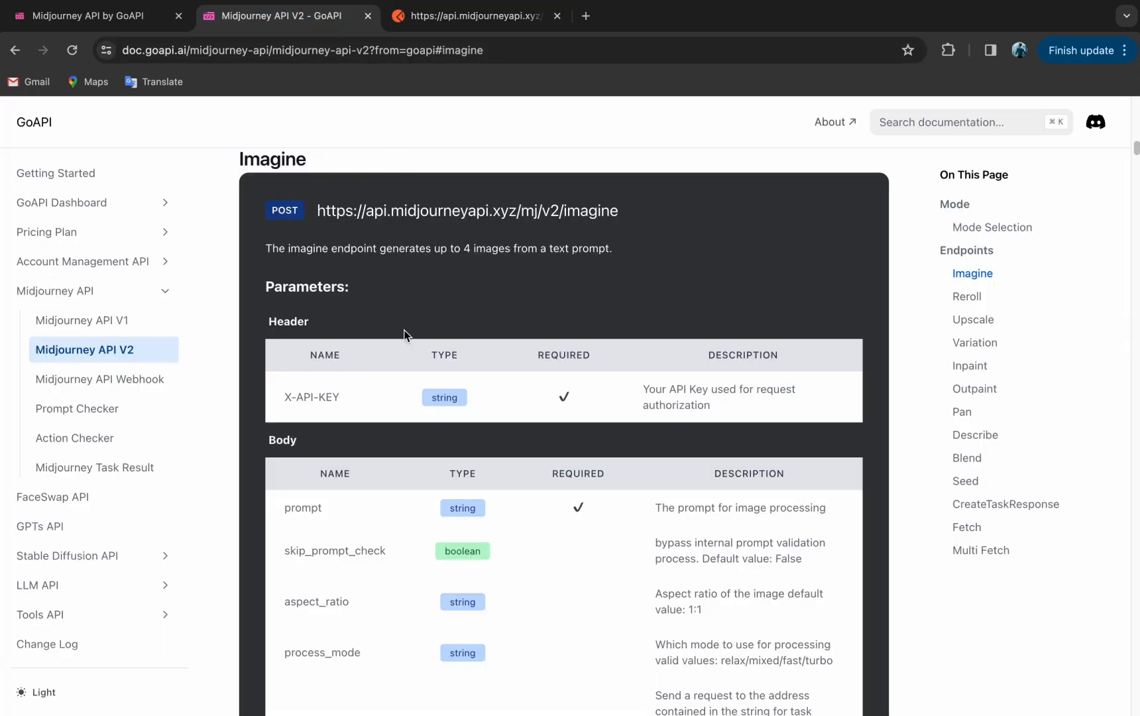
pyautogui.doubleClick(287, 321)
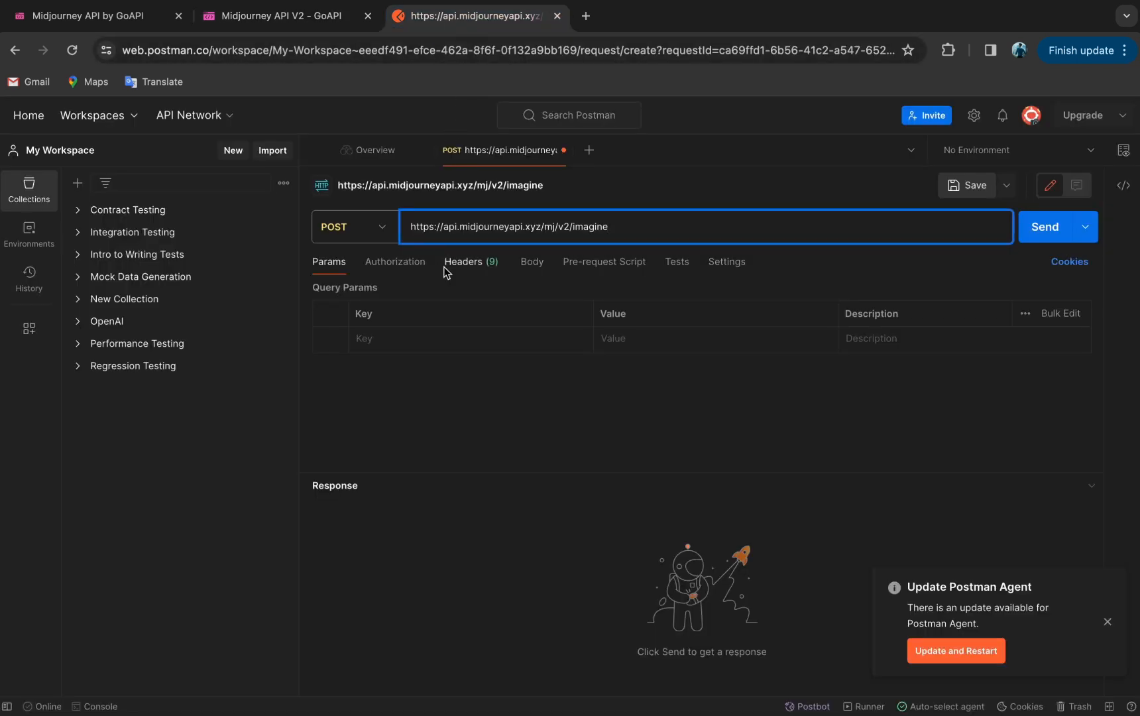
# Add an x-api-key header row with empty value, then return to the GoAPI docs for the key.
pyautogui.click(463, 261)
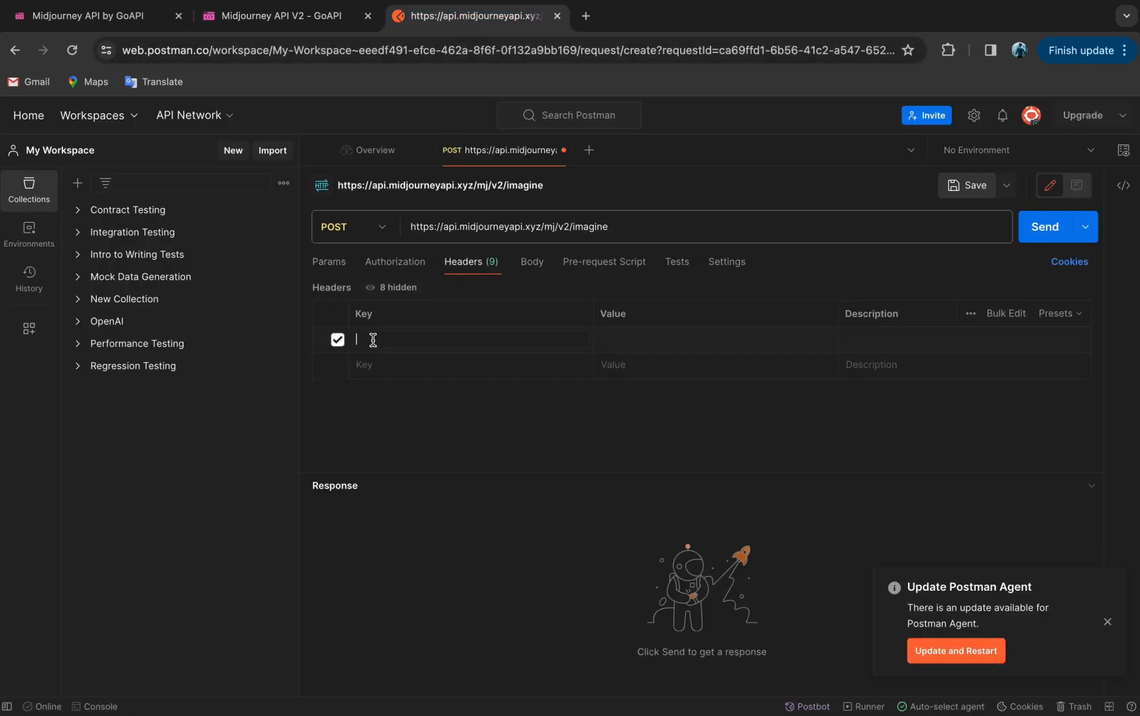
pyautogui.write('x-api-key')
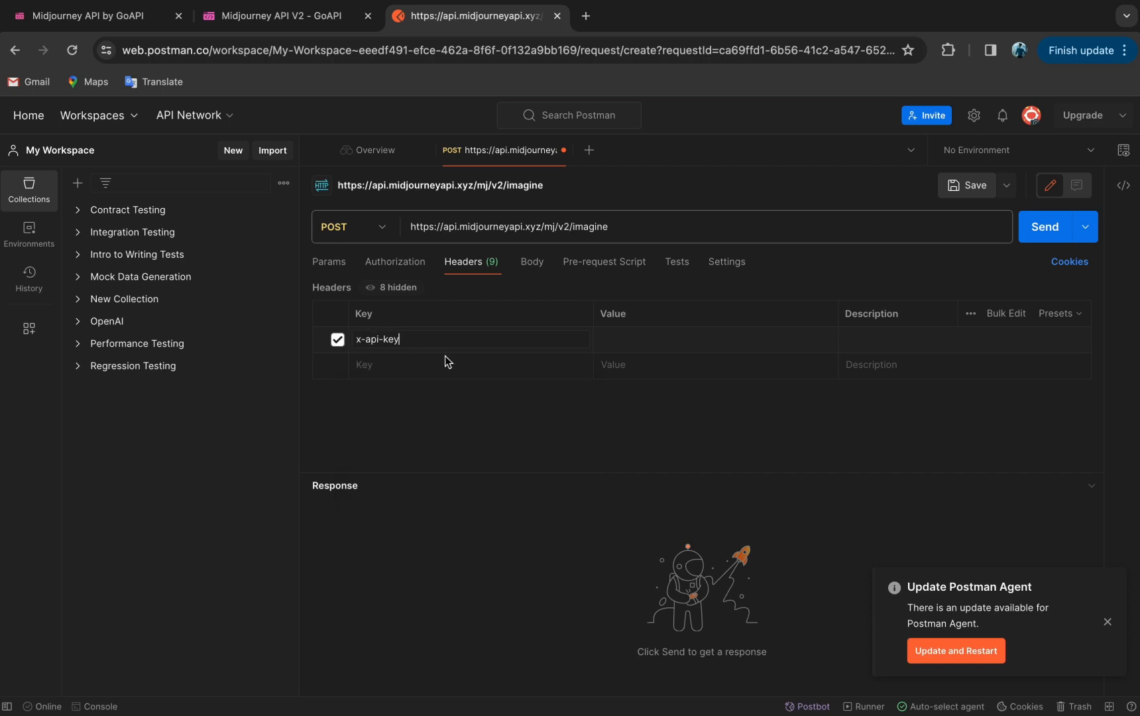
pyautogui.click(690, 339)
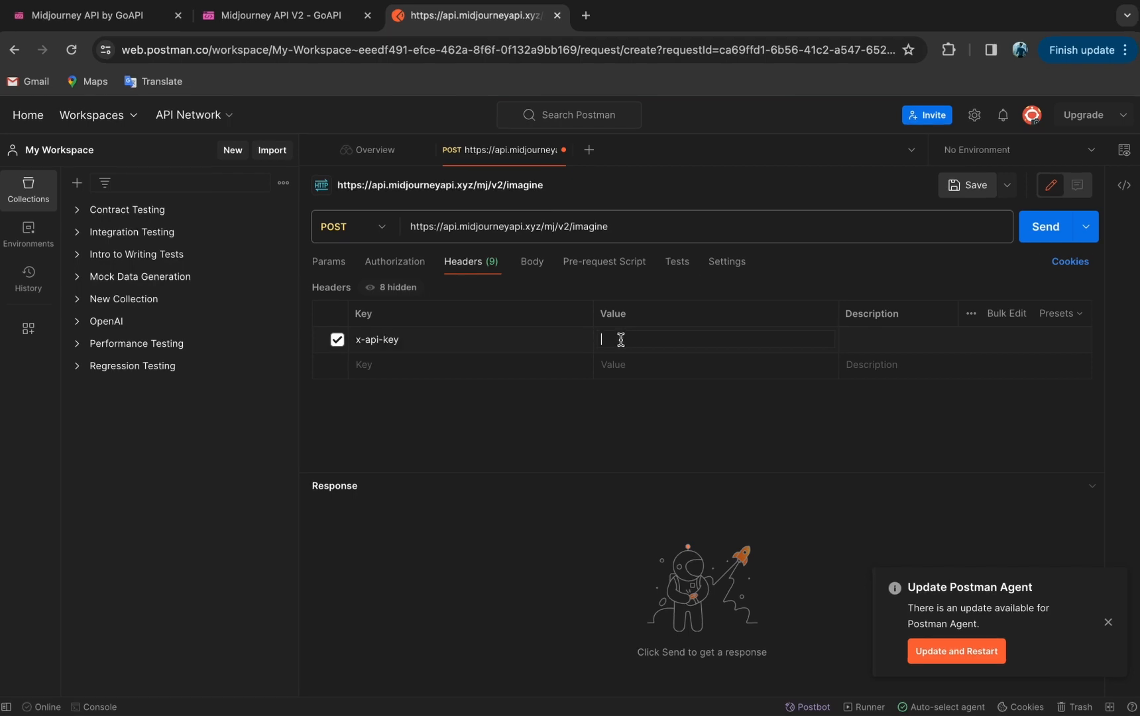
pyautogui.click(284, 16)
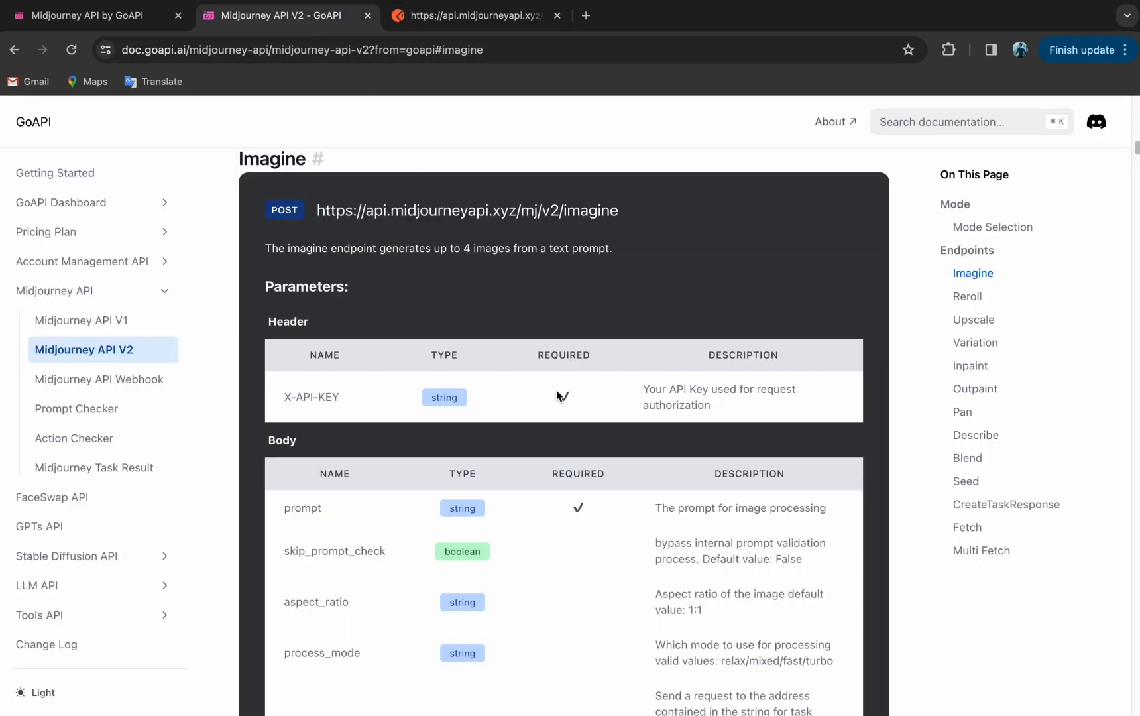
# Scroll to the Imagine Example Request showing the X-API-KEY header and sample prompt data.
pyautogui.scroll(-3)
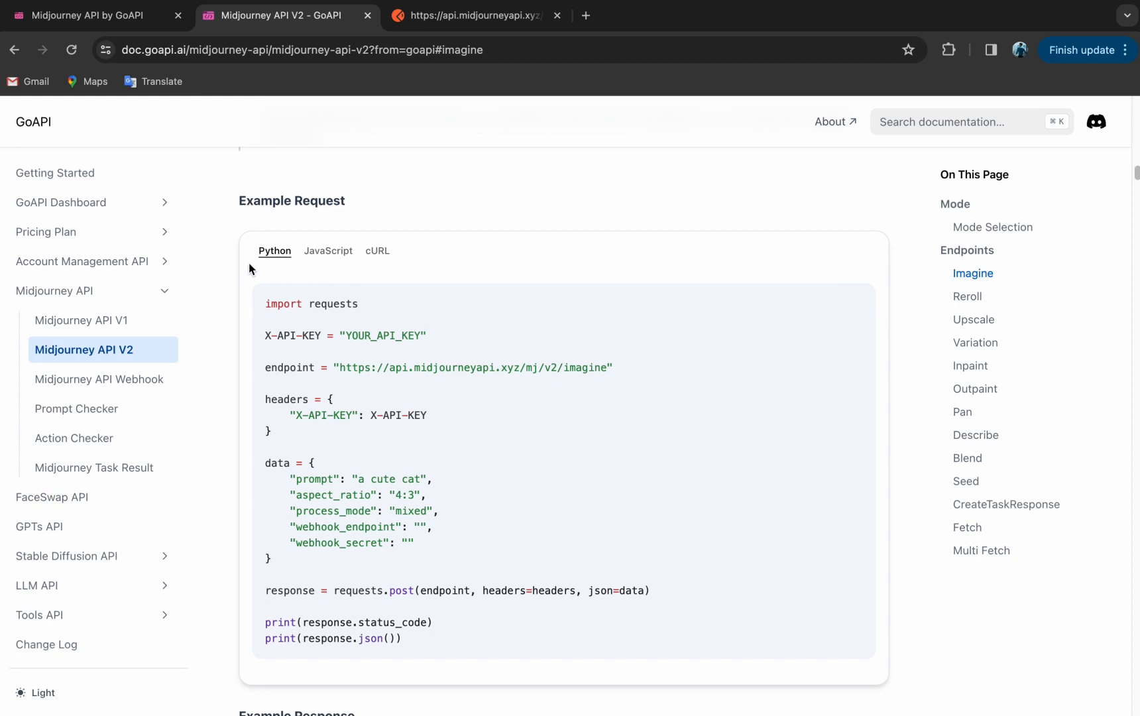
pyautogui.moveTo(333, 270)
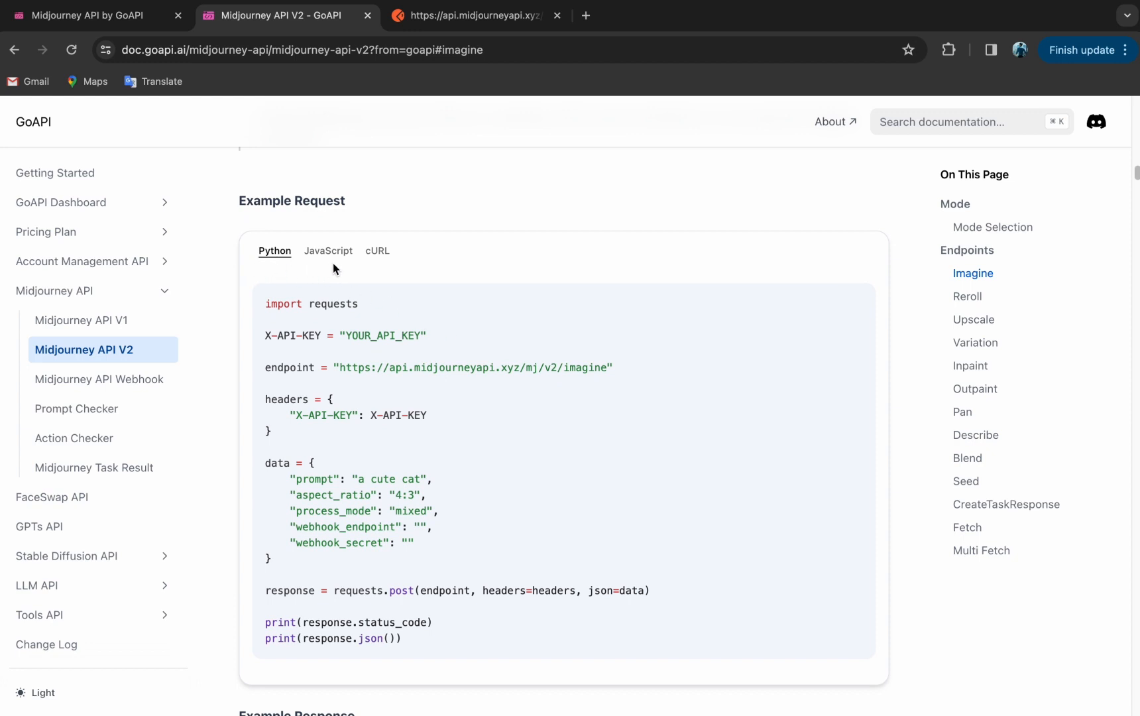
pyautogui.moveTo(405, 264)
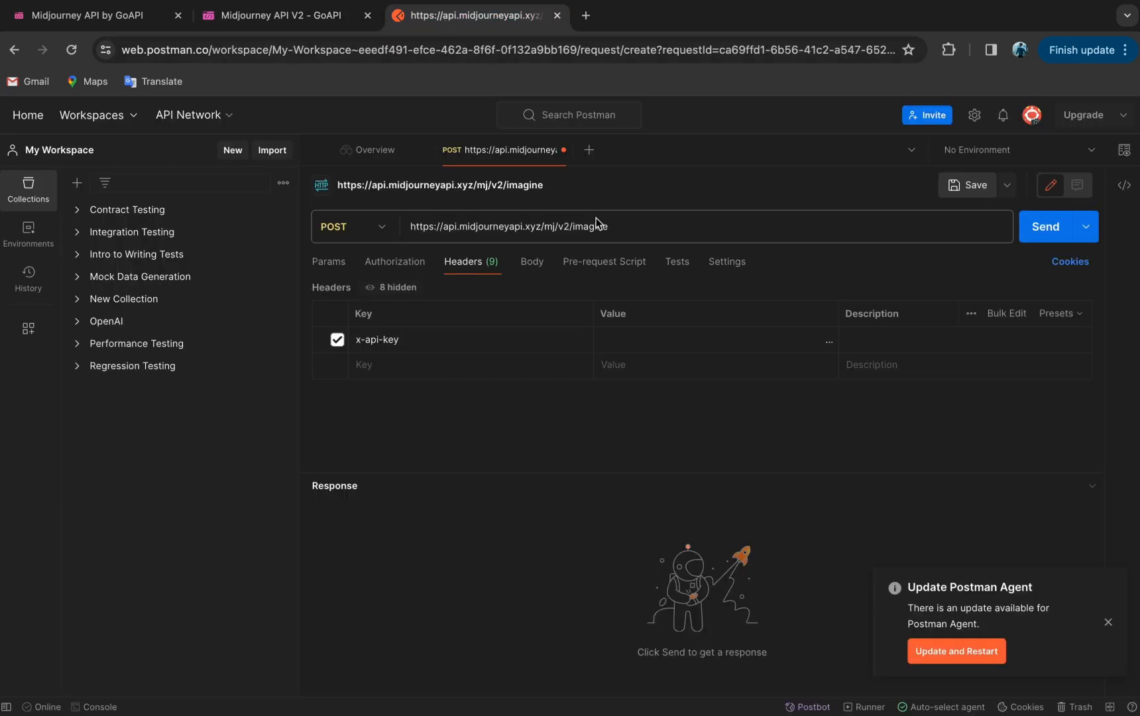
# Send the imagine request with raw JSON body (prompt, aspect_ratio, process_mode) minus webhook lines and select the returned task_id.
pyautogui.click(532, 261)
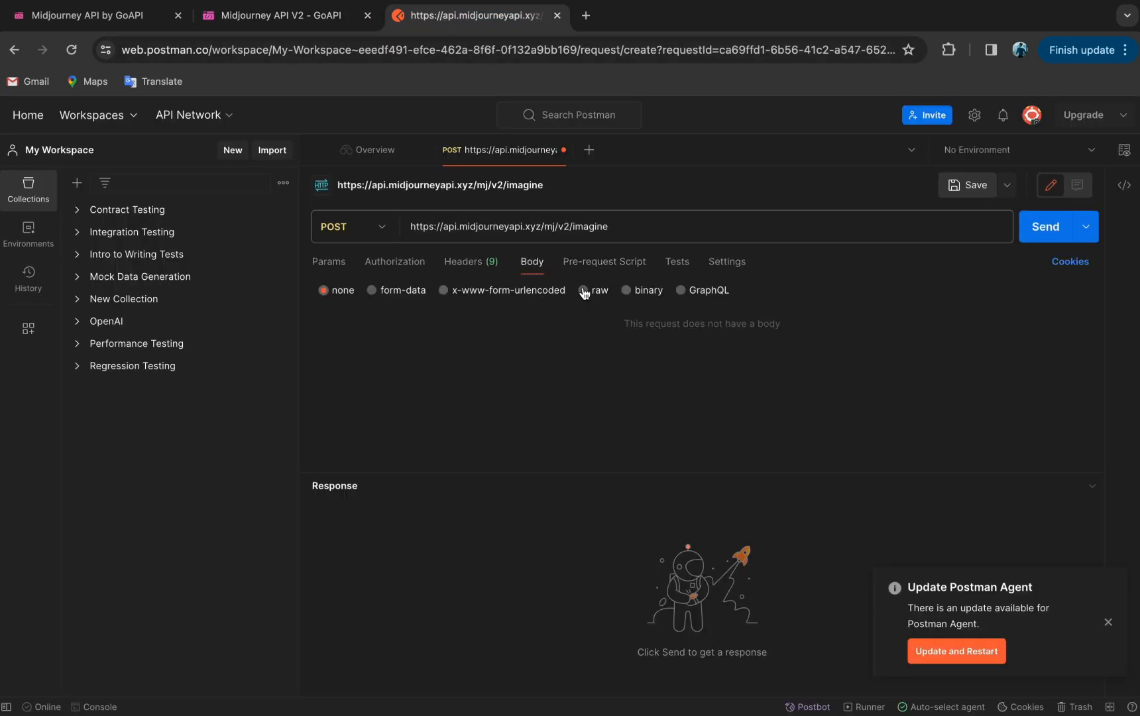
pyautogui.click(584, 290)
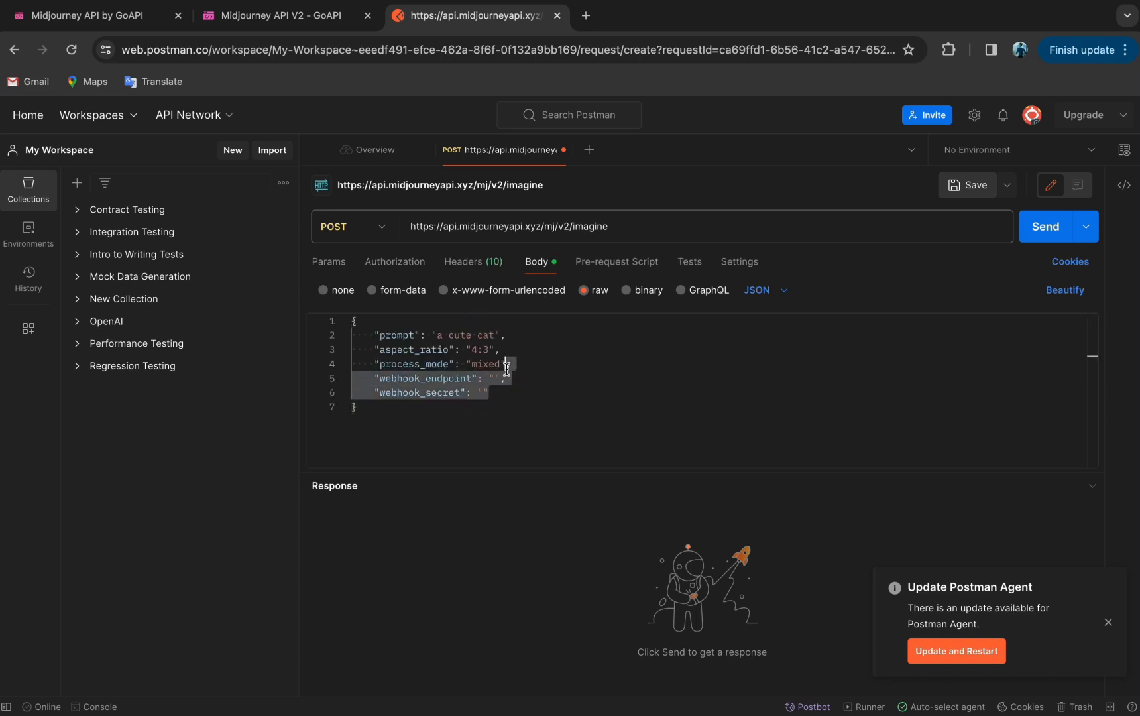
pyautogui.press('Delete')
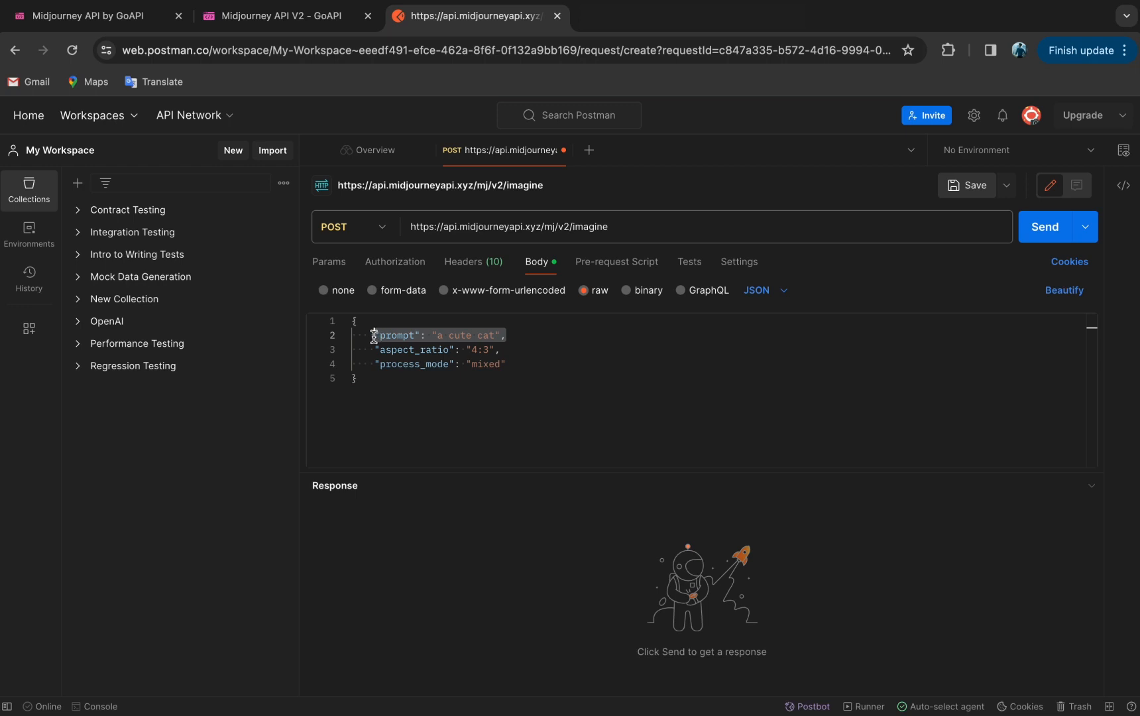
pyautogui.click(1044, 226)
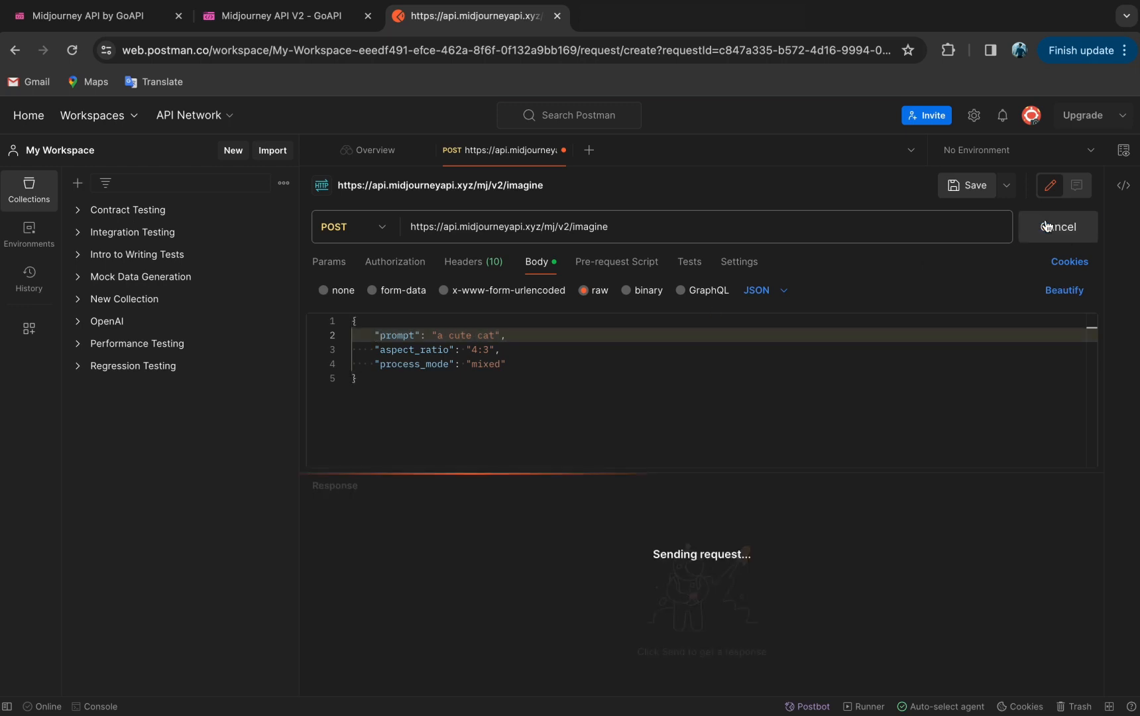
pyautogui.click(1058, 226)
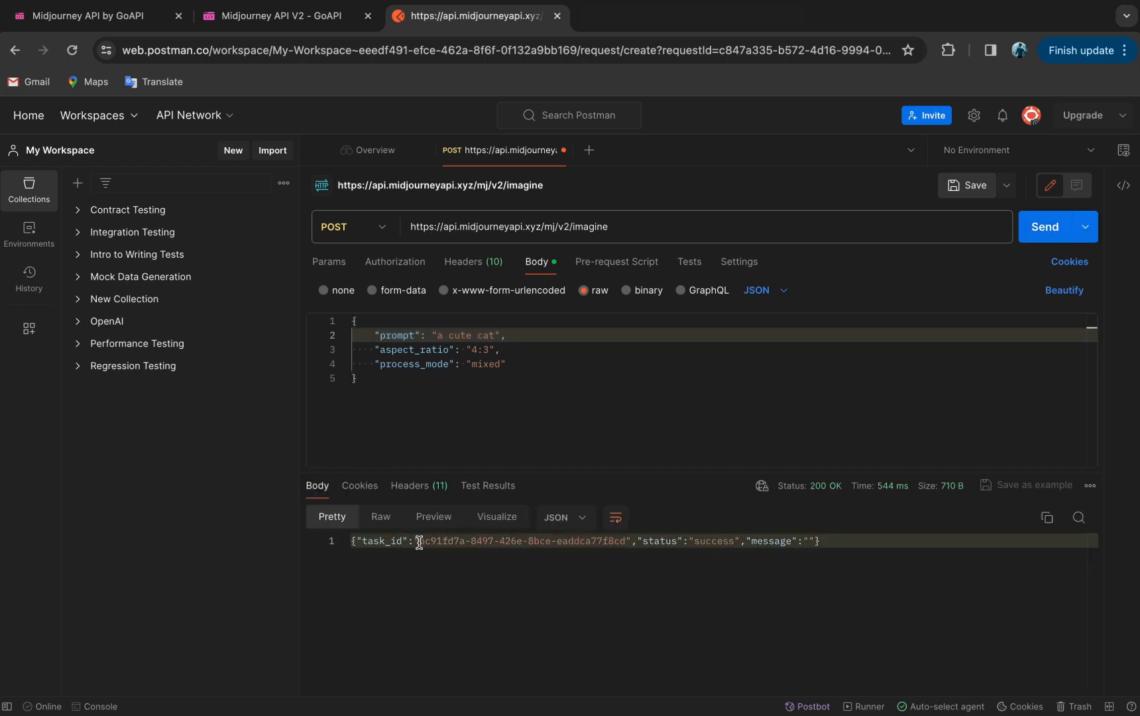
pyautogui.moveTo(419, 540); pyautogui.dragTo(625, 541)
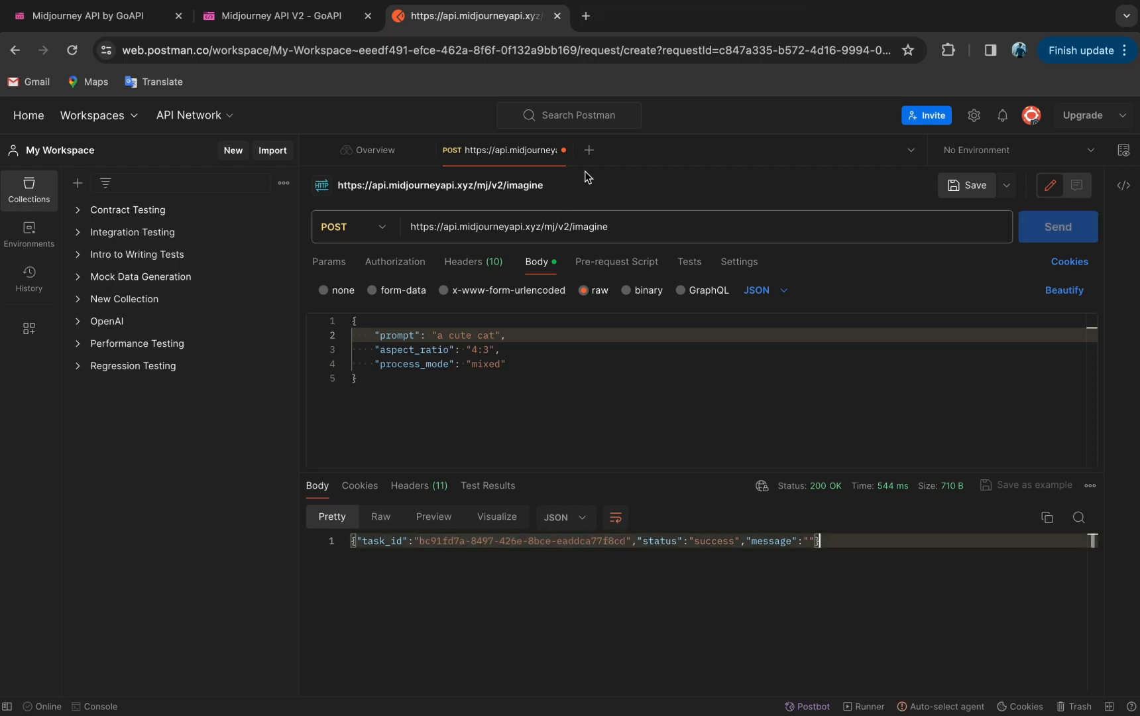
# Create a second POST request to the Midjourney V2 fetch endpoint with a raw JSON task_id body.
pyautogui.click(276, 15)
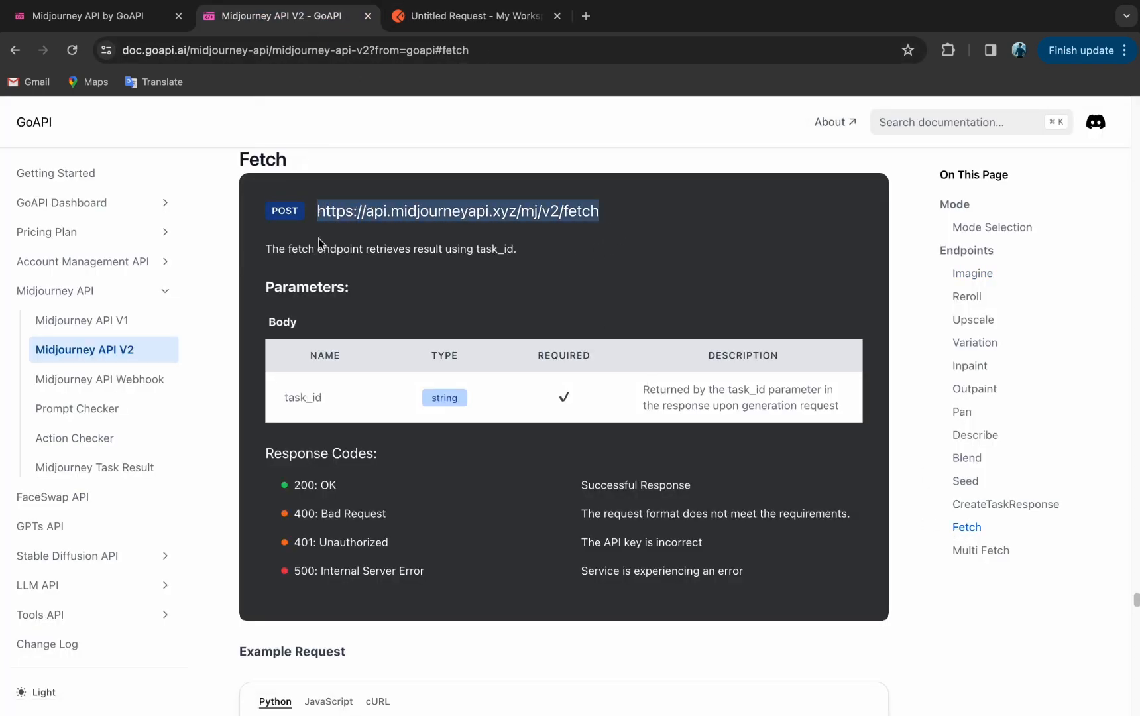
pyautogui.click(354, 226)
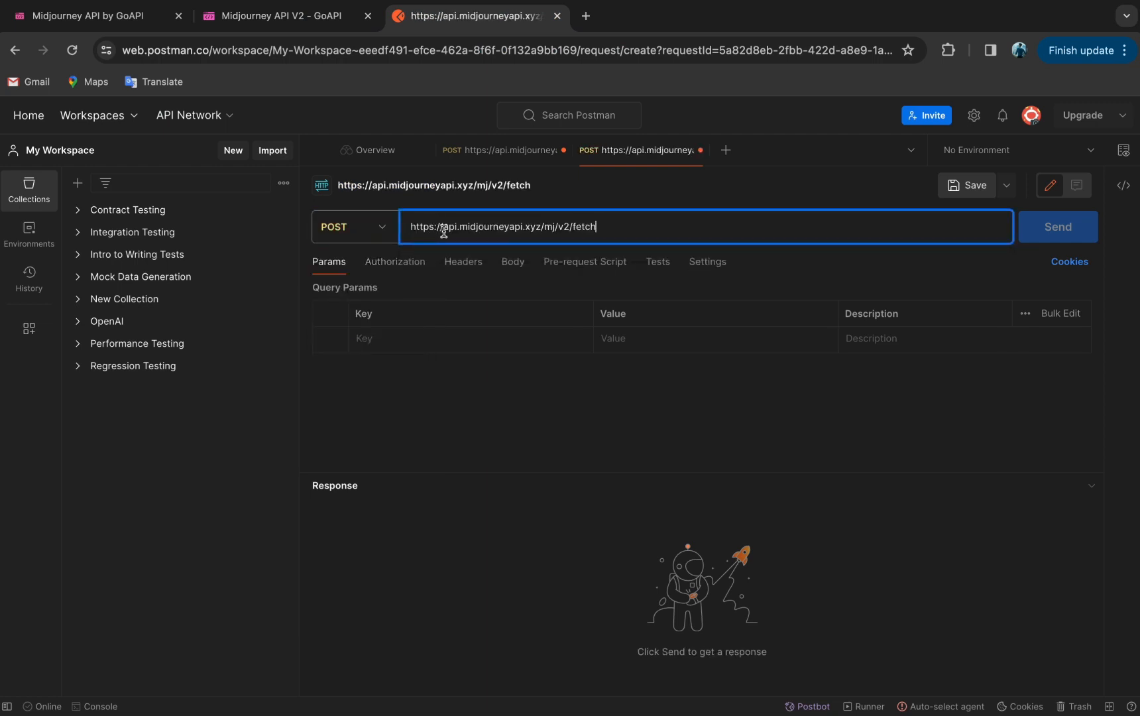
pyautogui.click(283, 16)
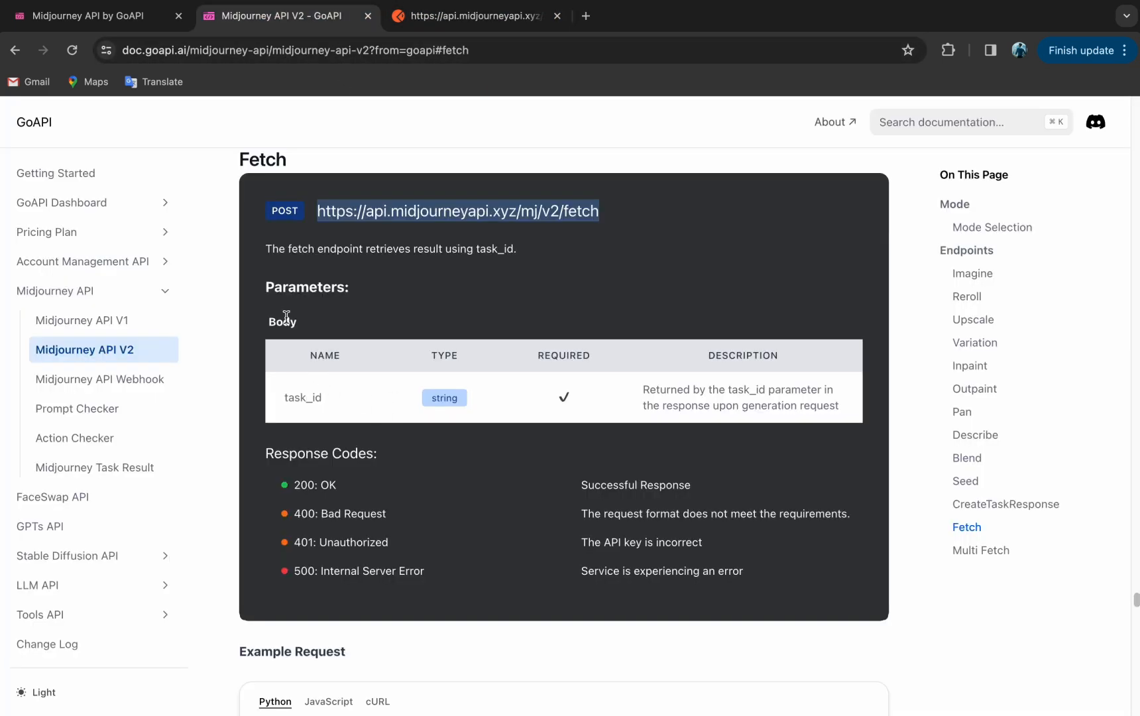
pyautogui.scroll(-3)
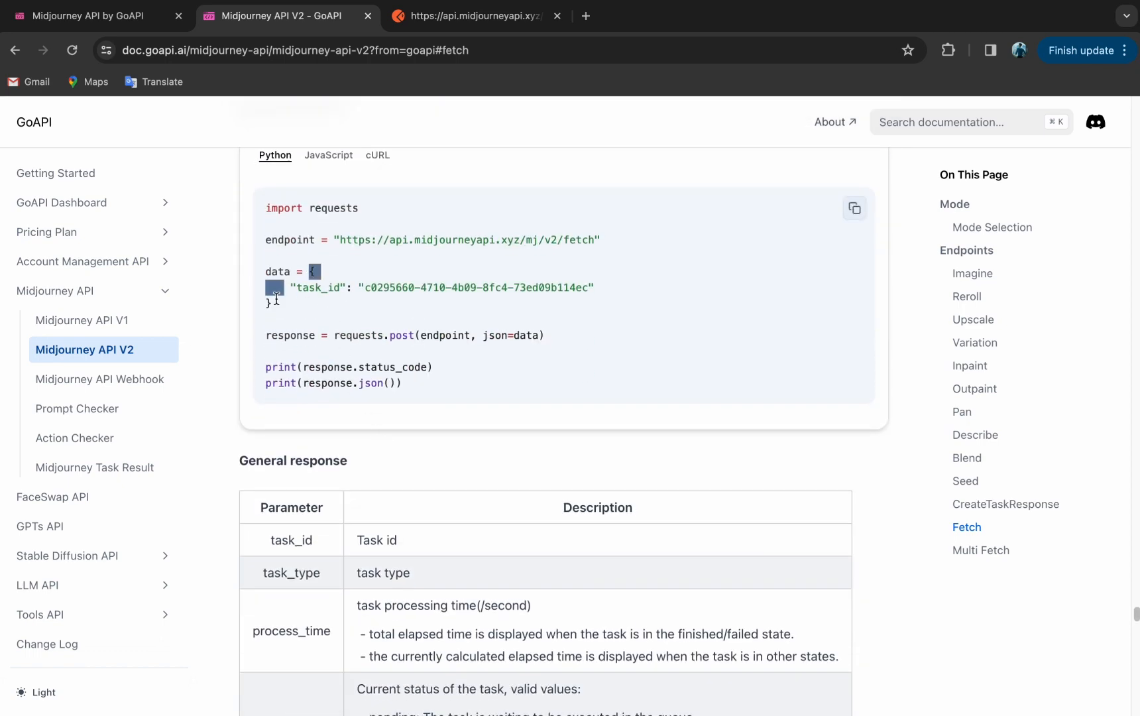
pyautogui.click(472, 16)
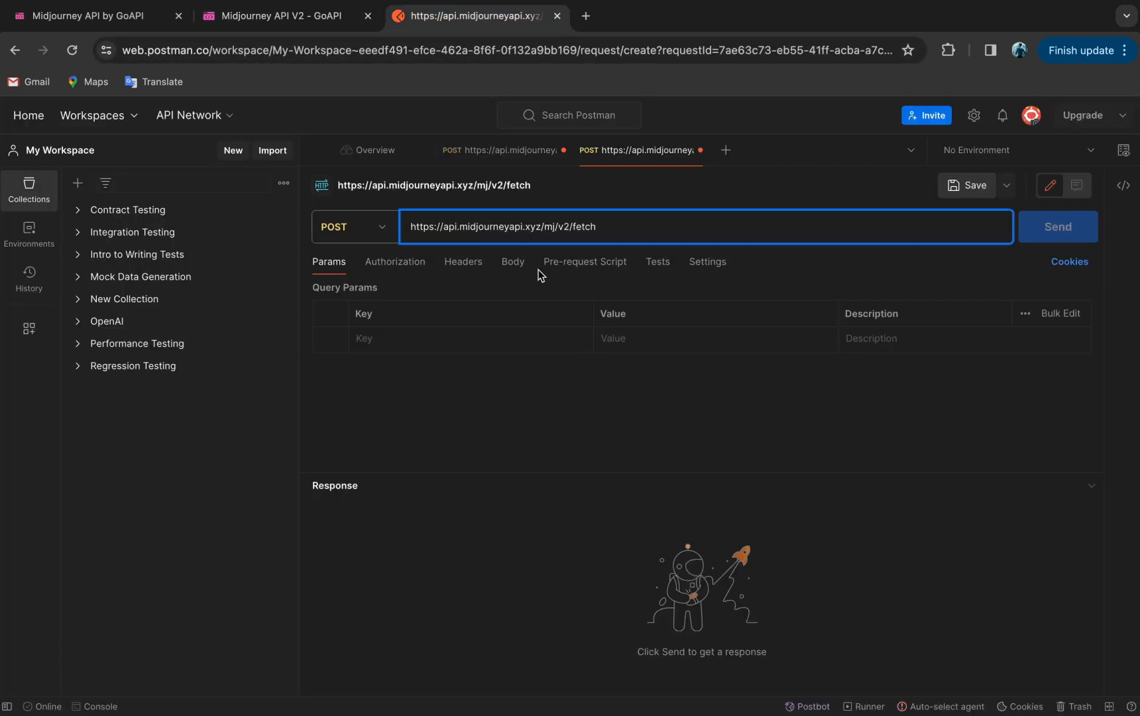
pyautogui.click(511, 261)
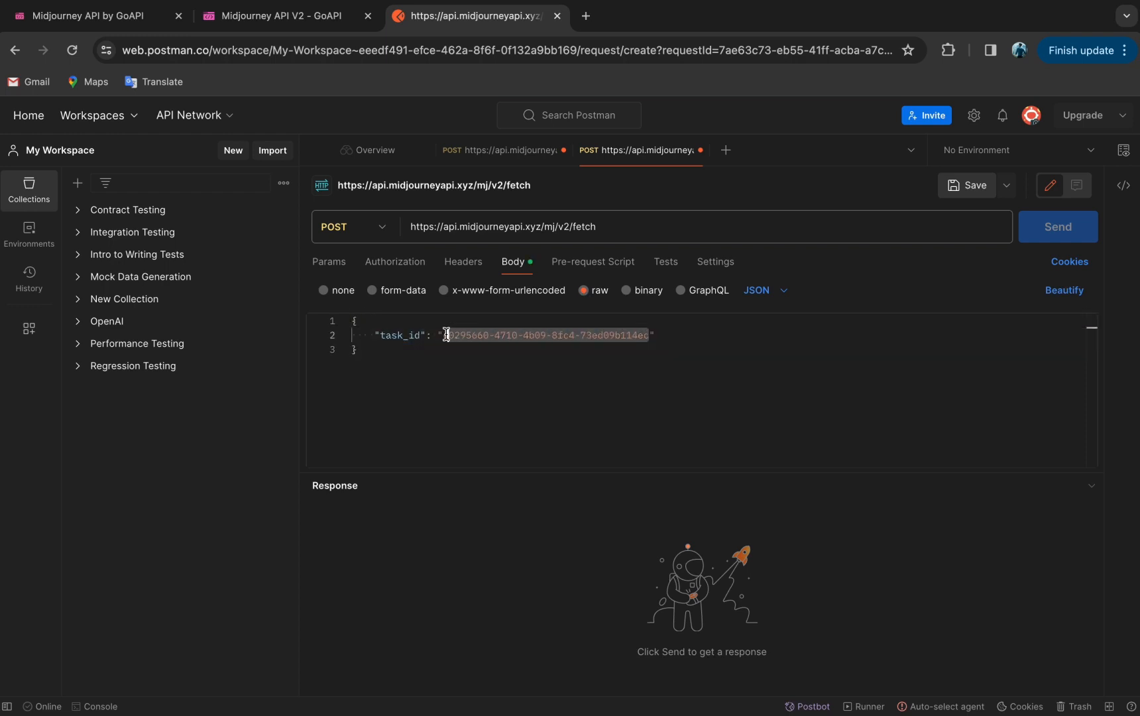
# Send the fetch request with the imagine task_id and review the 200 OK finished result with image URLs.
pyautogui.click(502, 150)
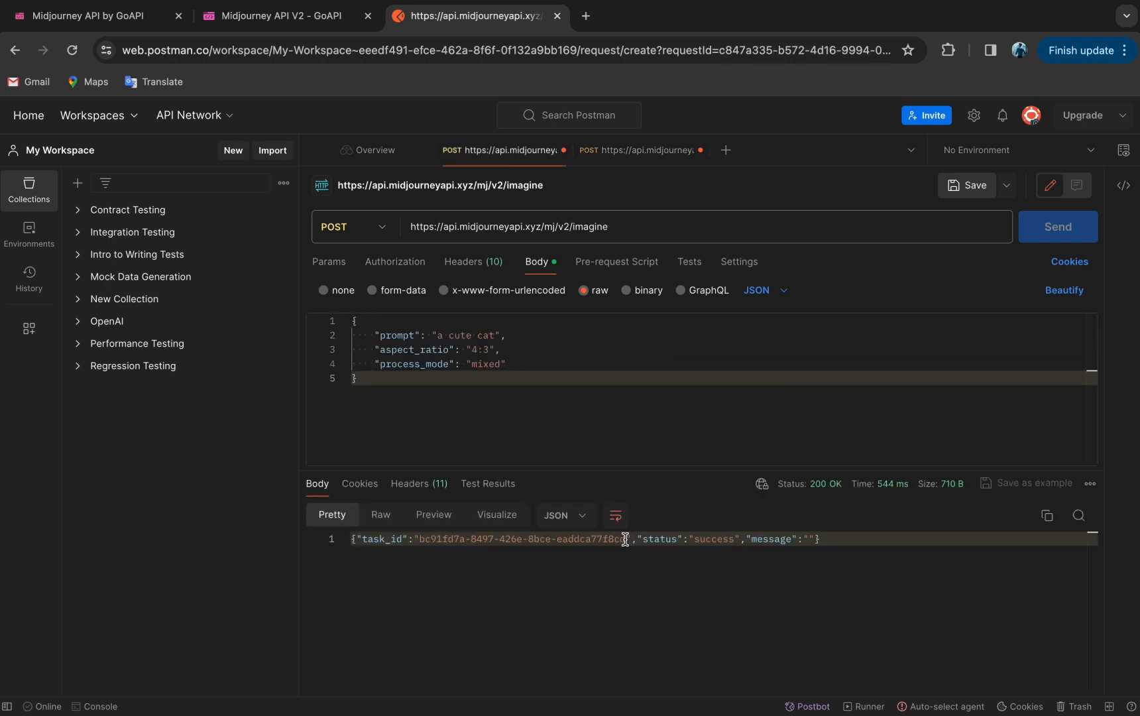
pyautogui.doubleClick(520, 538)
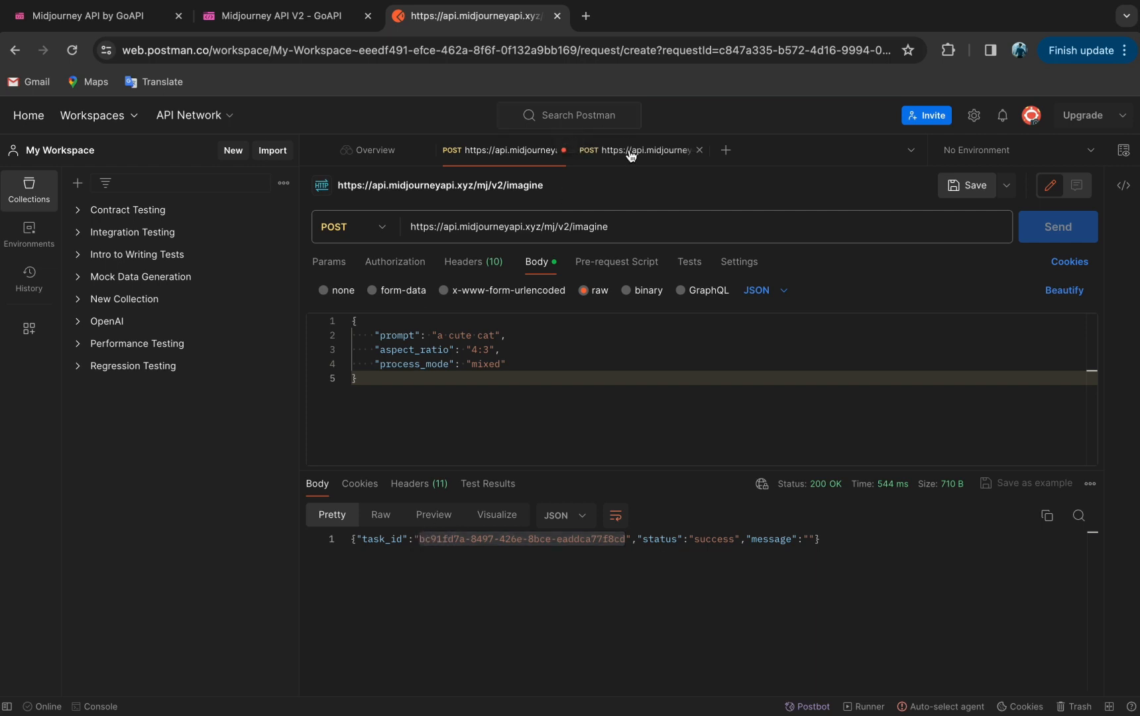
pyautogui.click(638, 150)
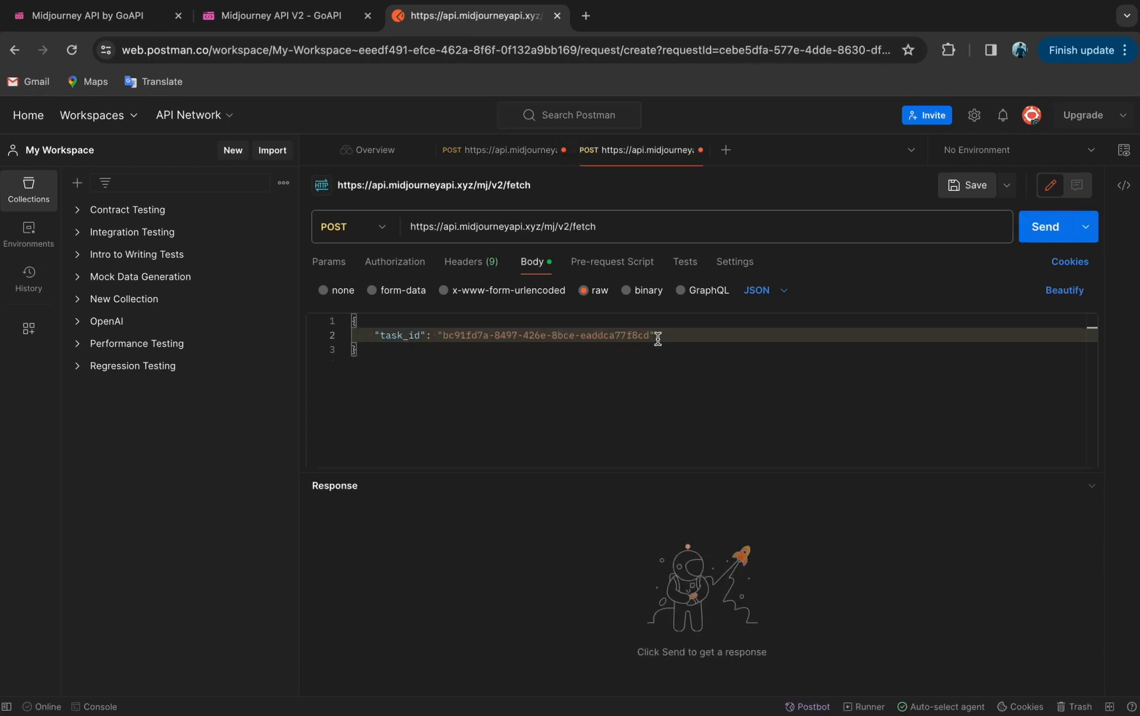
pyautogui.click(1044, 227)
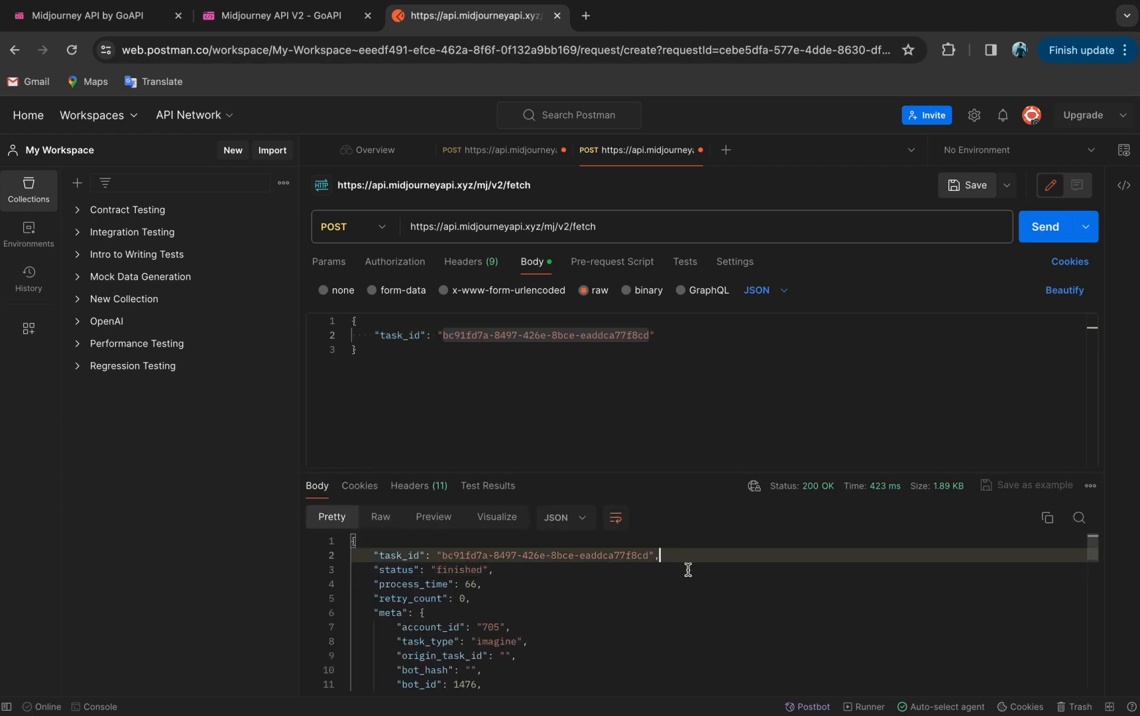
pyautogui.scroll(-3)
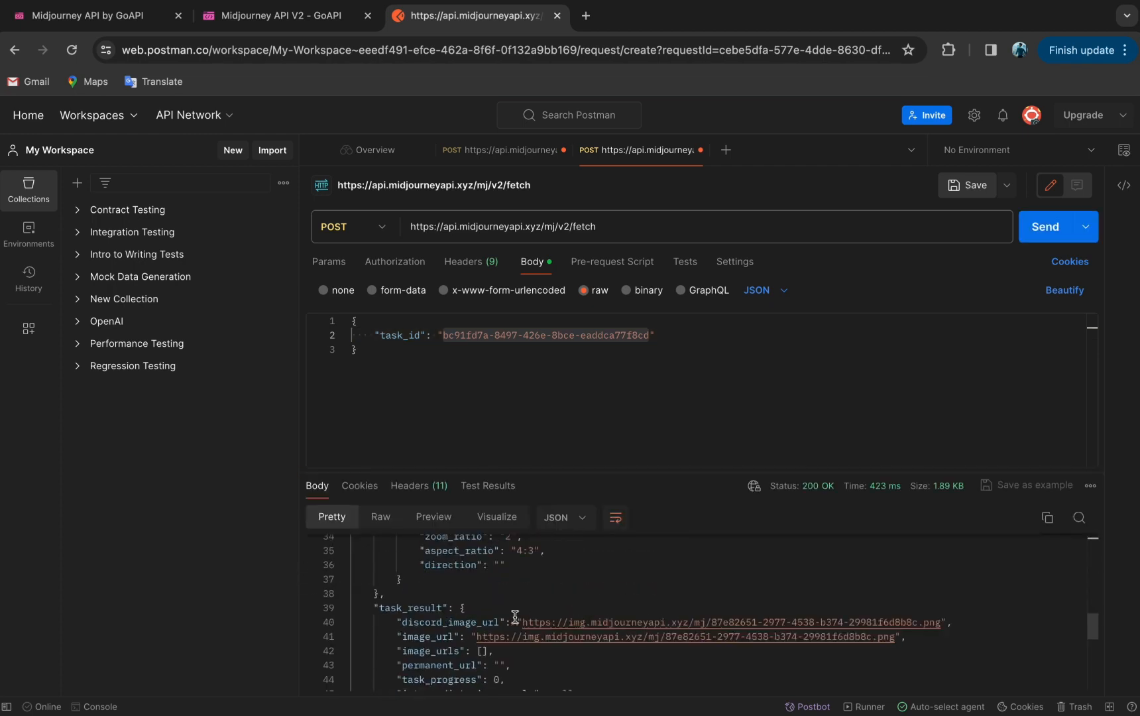